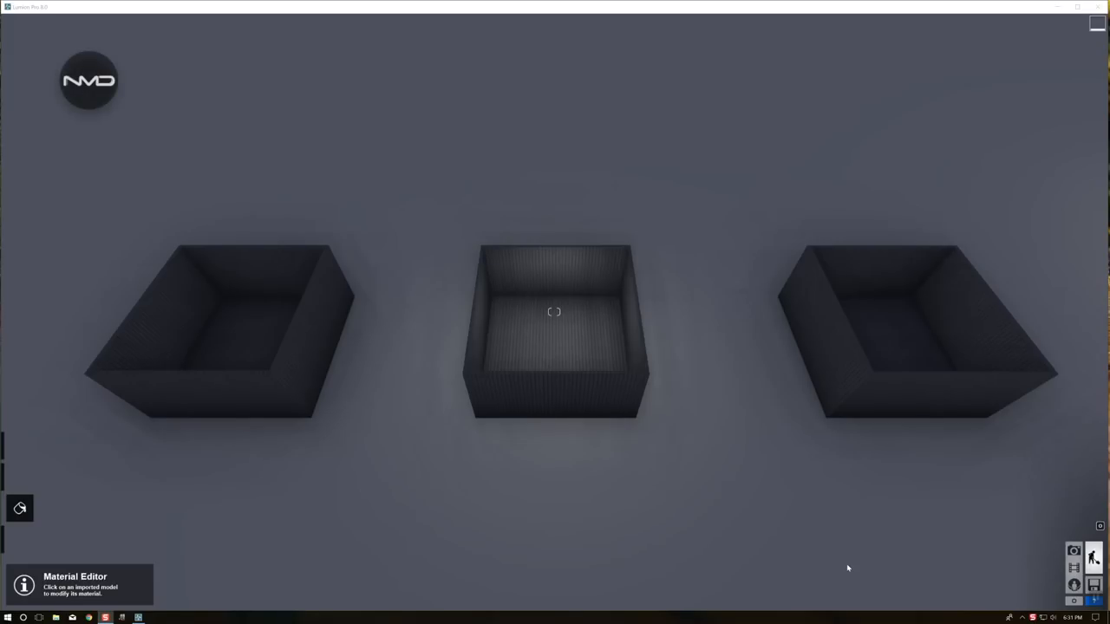
pyautogui.moveTo(397, 205)
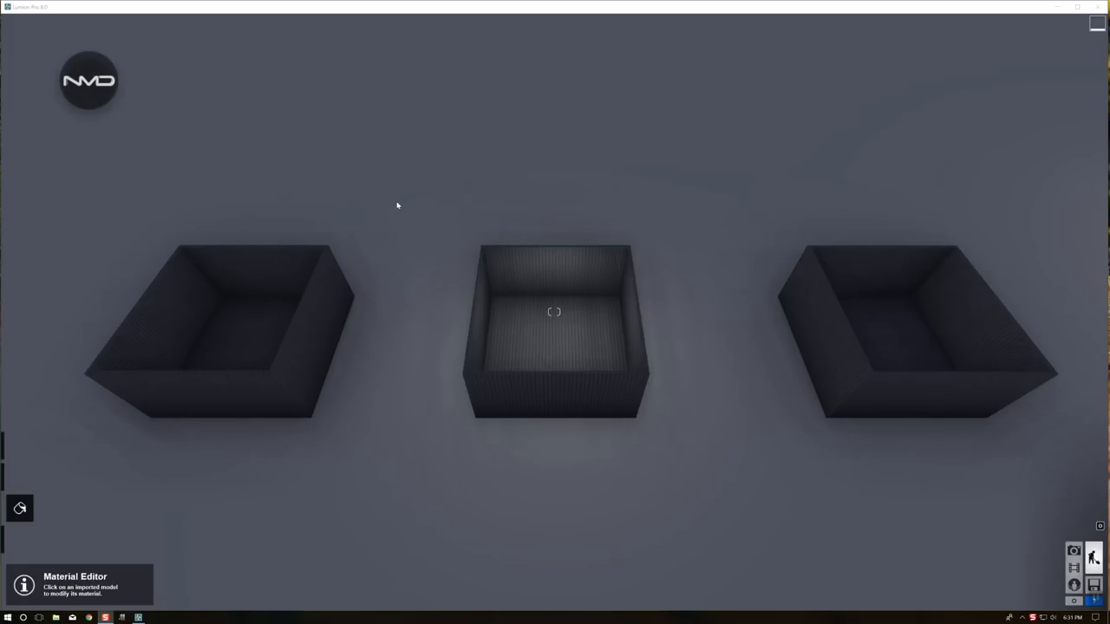
pyautogui.moveTo(400, 166)
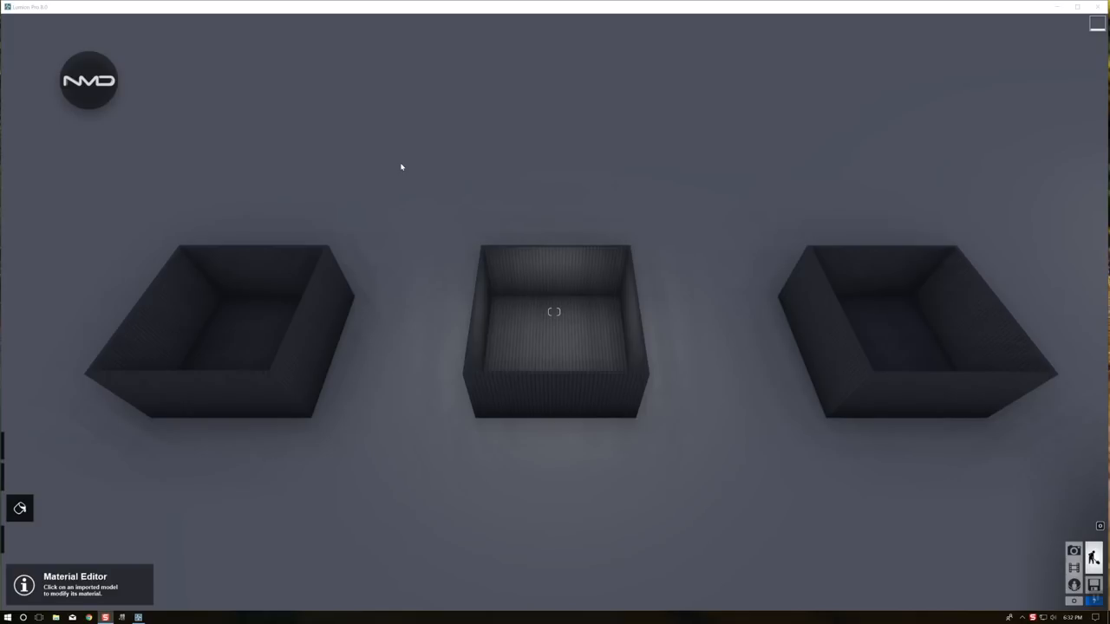
pyautogui.moveTo(877, 336)
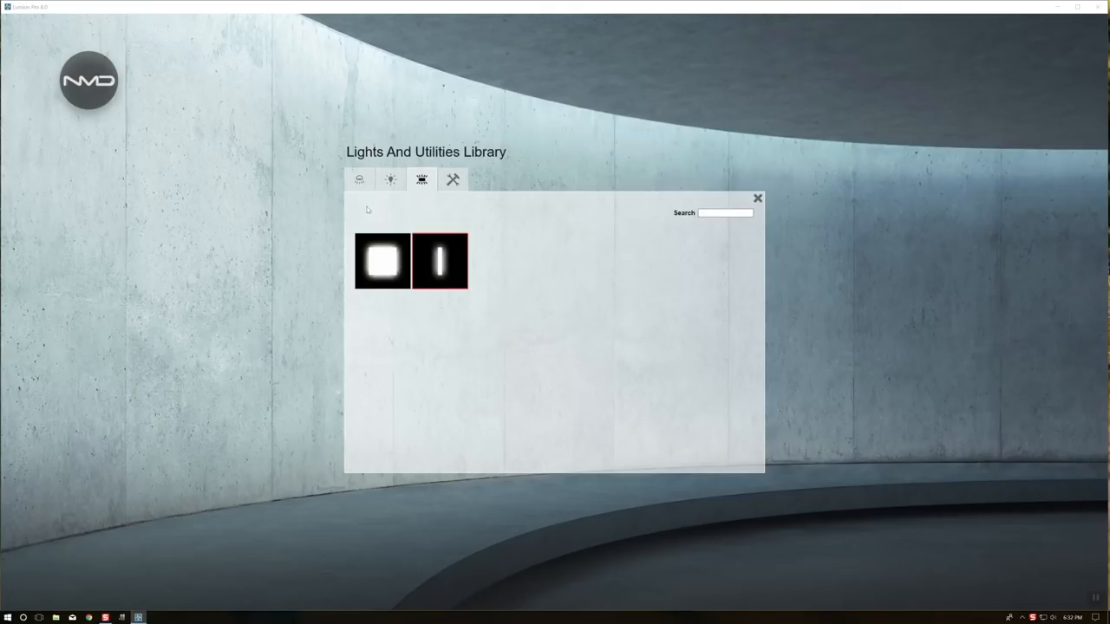
# Step: Browse the spotlight, omni light and utility light collections, then choose the area light to place
pyautogui.click(359, 178)
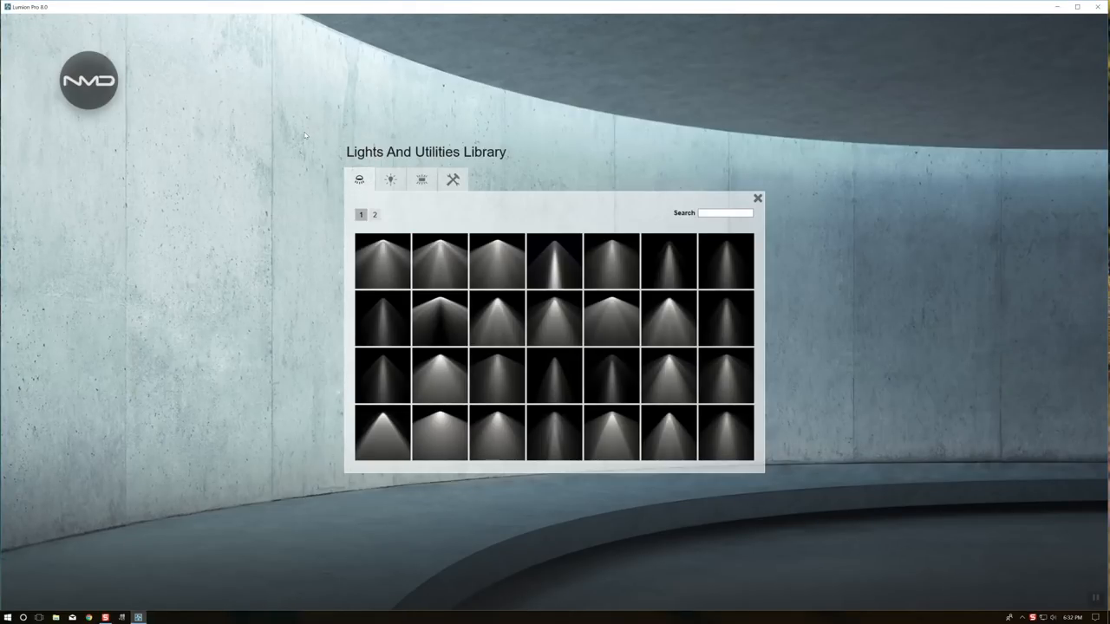
pyautogui.moveTo(341, 94)
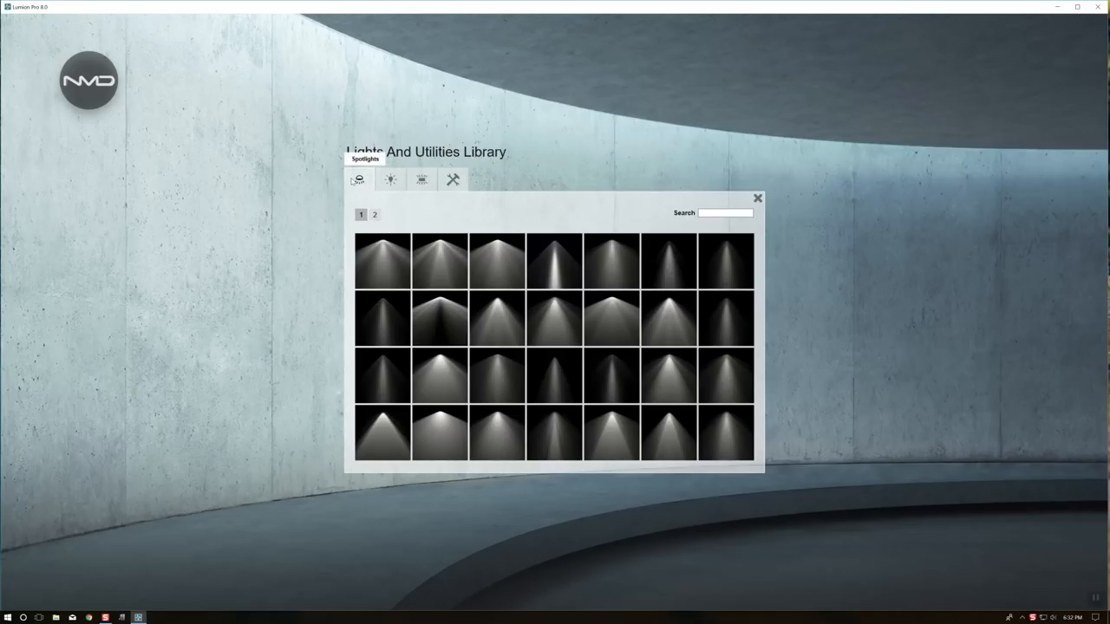
pyautogui.moveTo(595, 387)
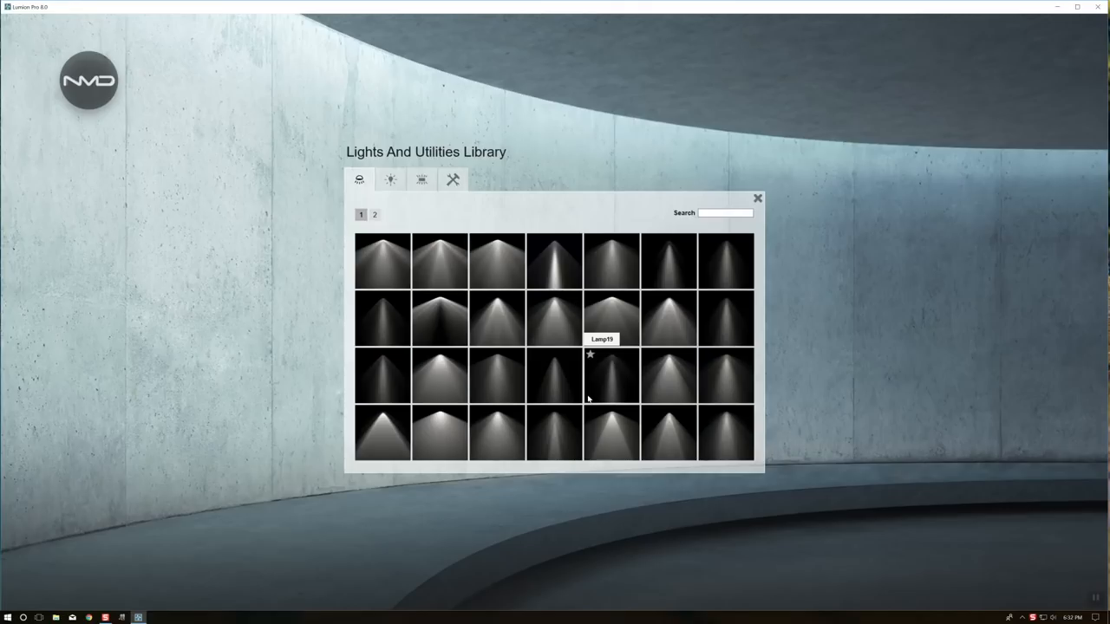
pyautogui.click(390, 179)
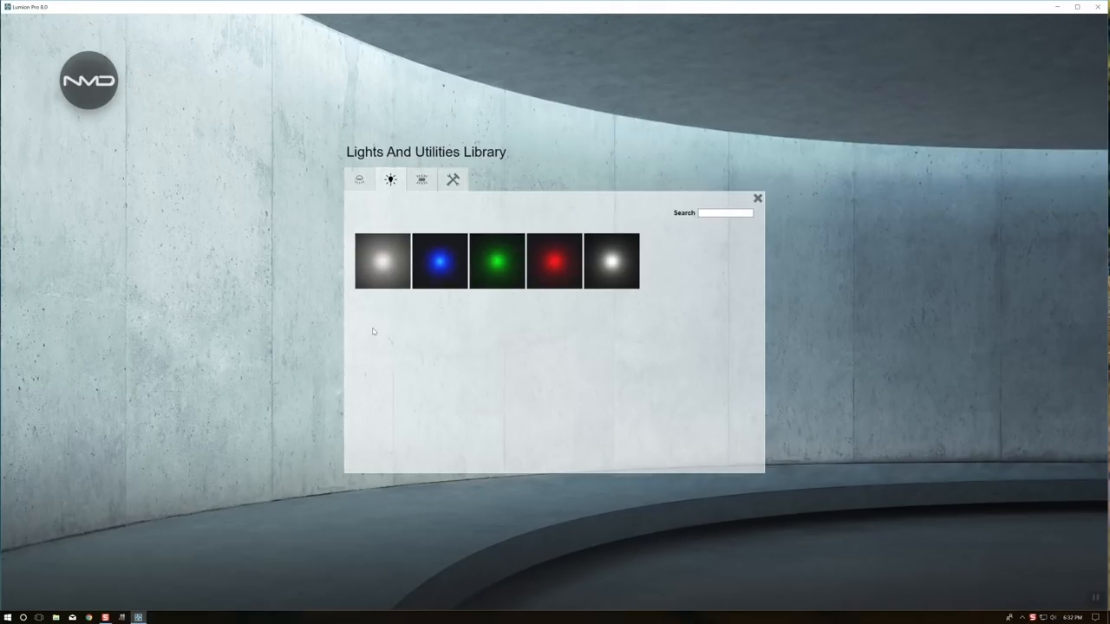
pyautogui.moveTo(611, 260)
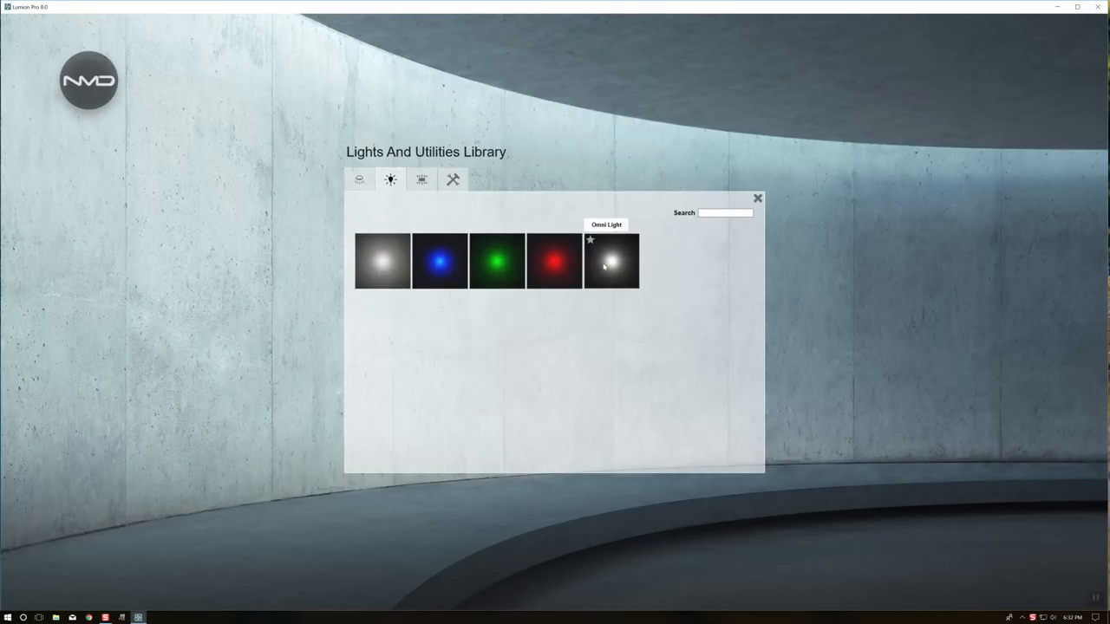
pyautogui.click(421, 179)
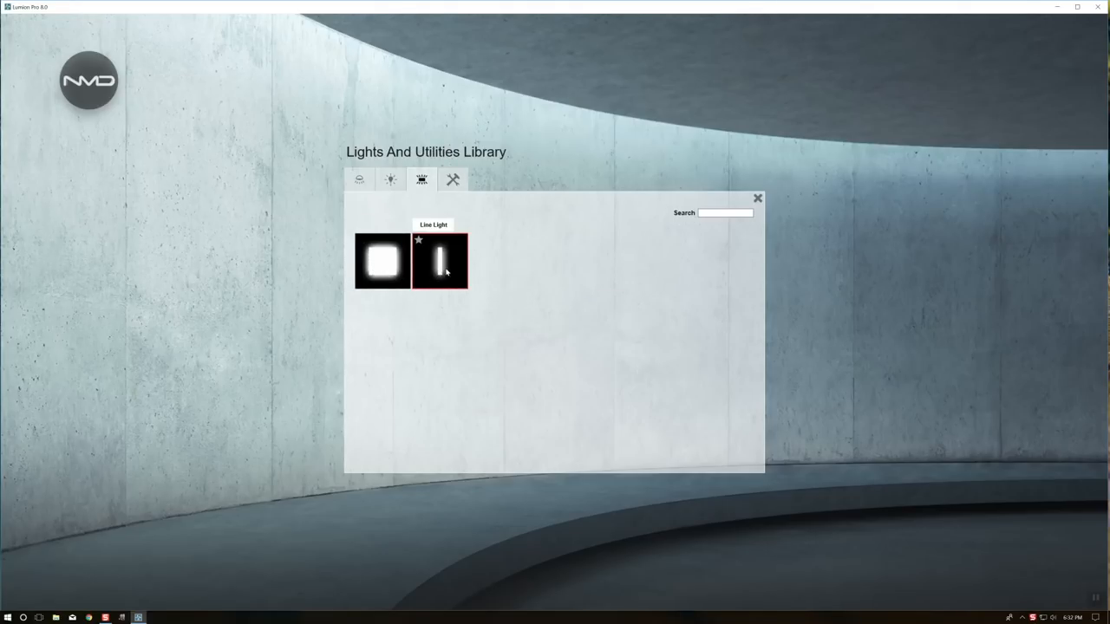
pyautogui.click(440, 262)
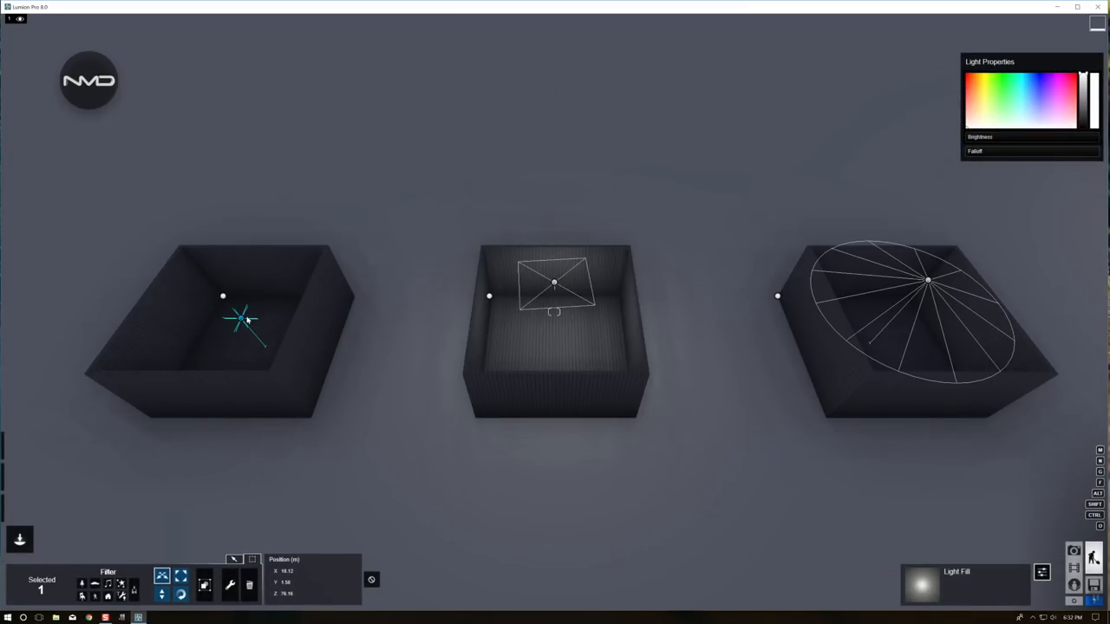
pyautogui.moveTo(777, 198)
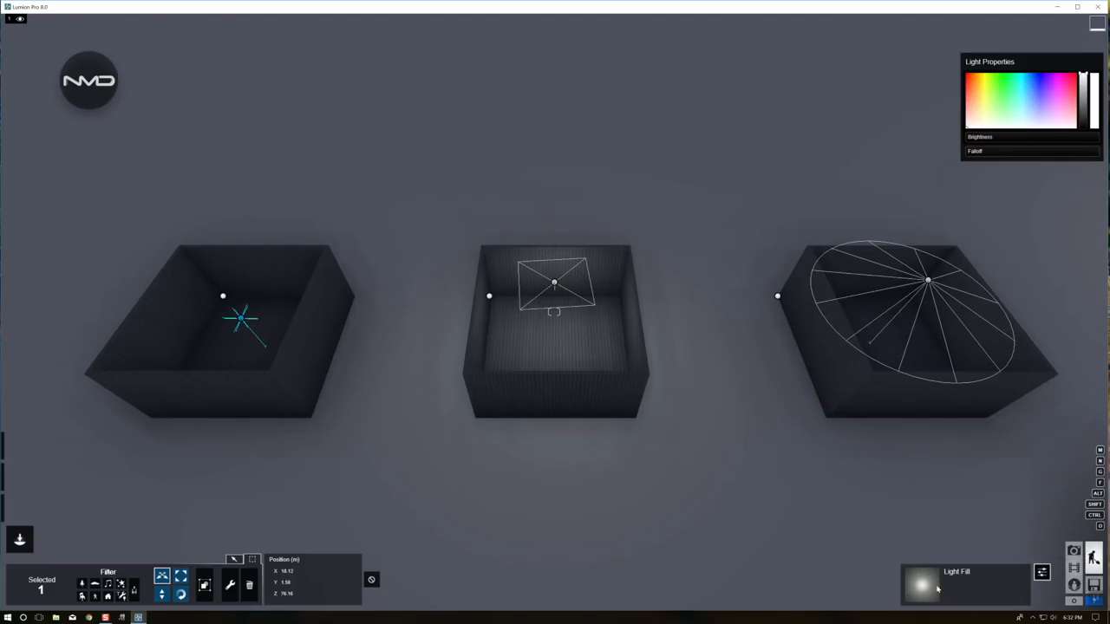
pyautogui.moveTo(992, 145)
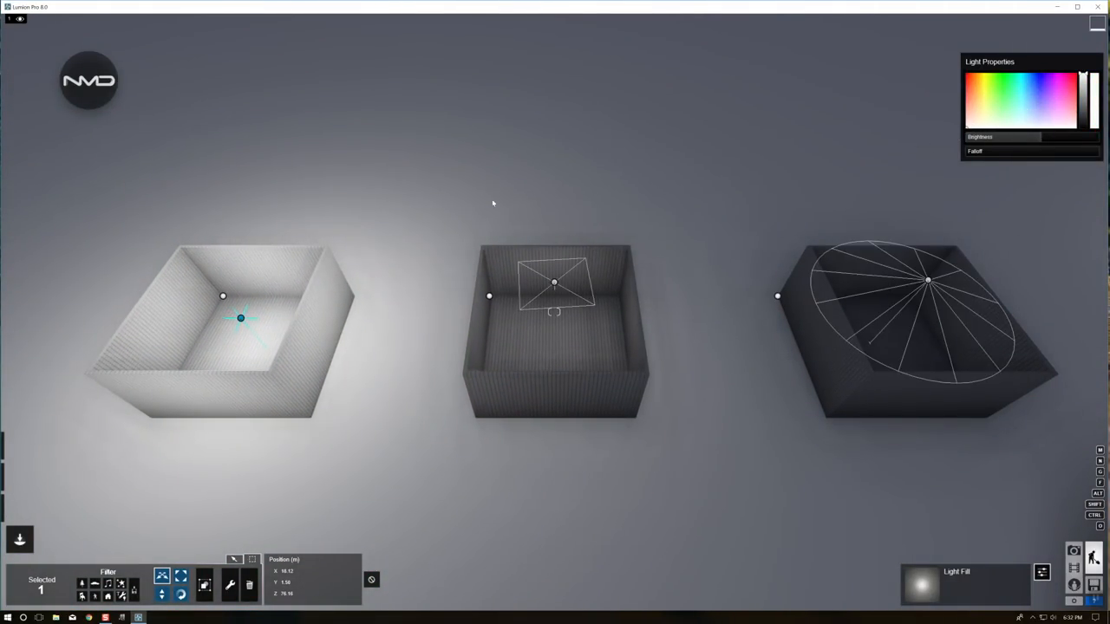
# Step: Select the area light in the middle box to show its light properties
pyautogui.click(555, 283)
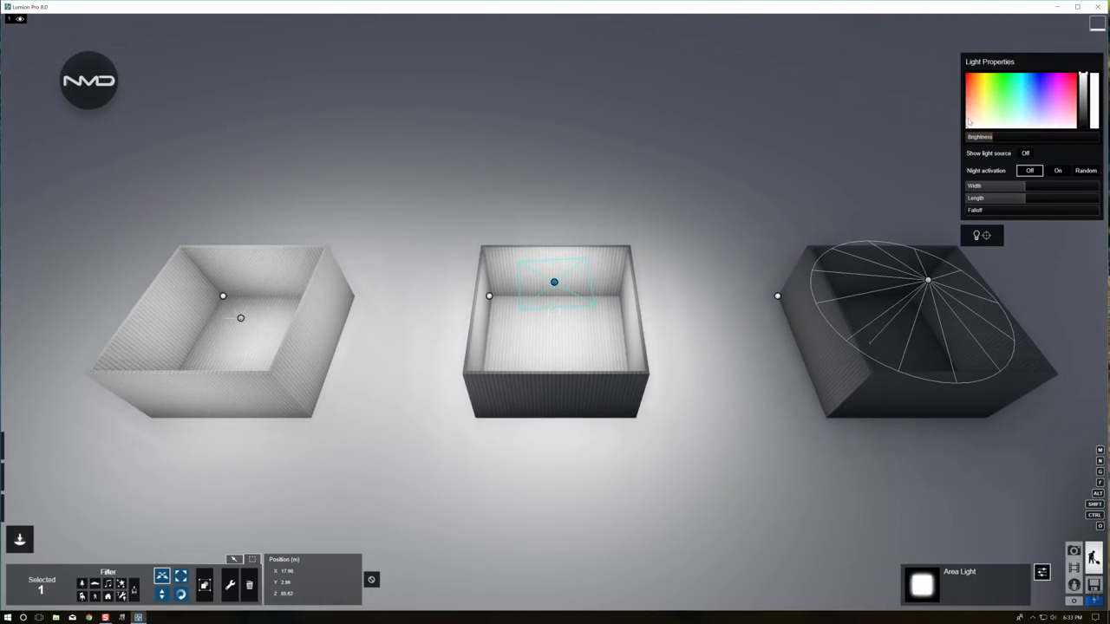
# Step: Widen and lengthen the middle box's area light and change its falloff reach
pyautogui.click(1006, 99)
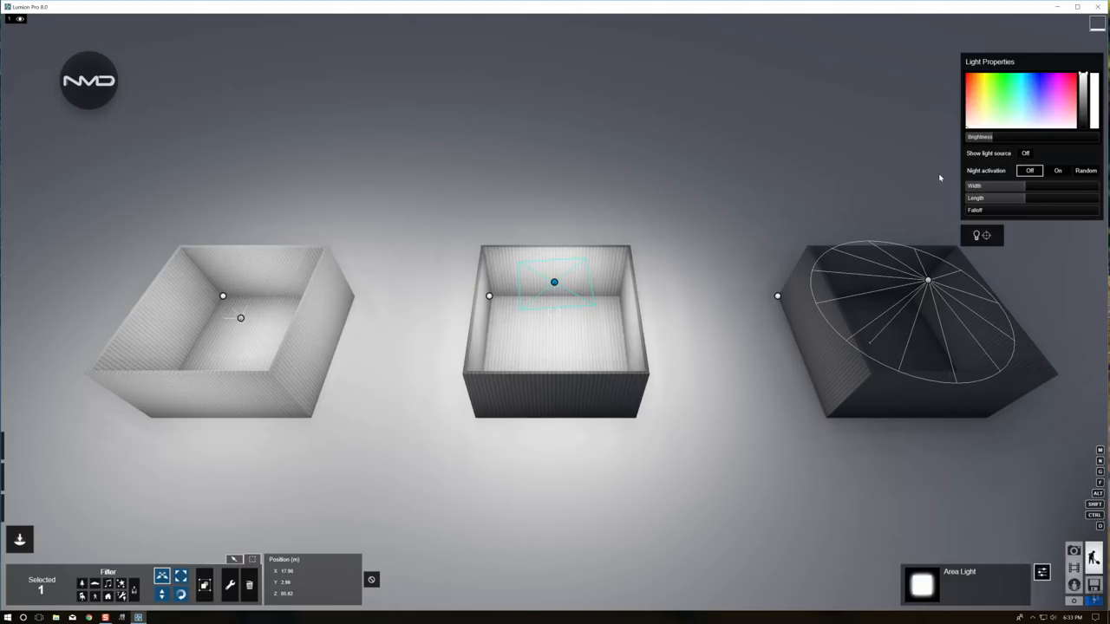
pyautogui.moveTo(973, 170)
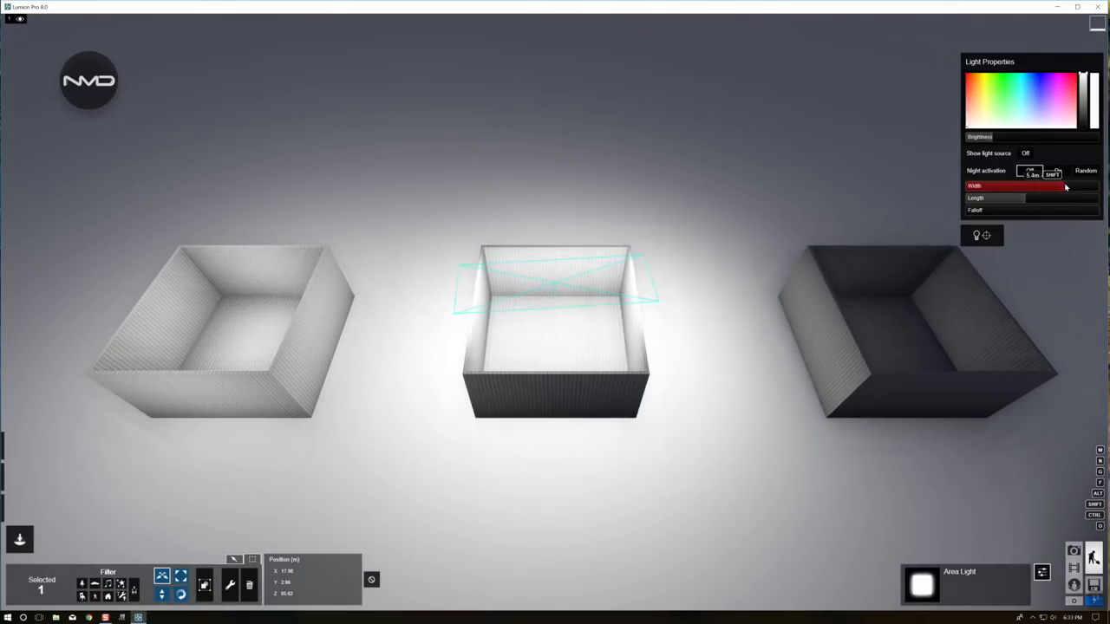
pyautogui.moveTo(1064, 186); pyautogui.dragTo(1023, 185)
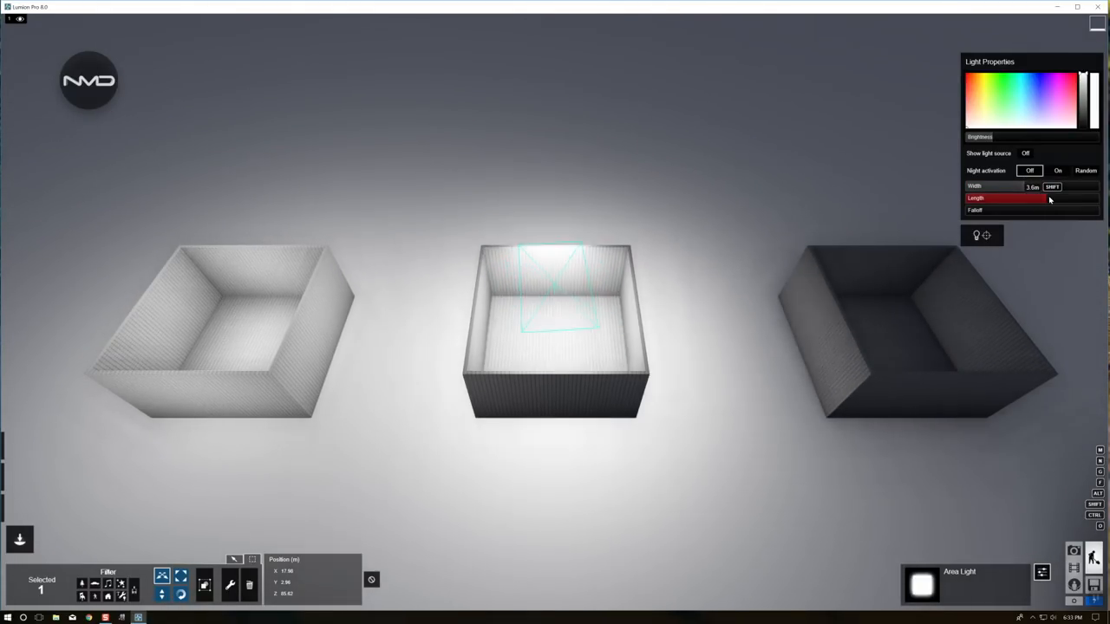
pyautogui.moveTo(1009, 186); pyautogui.dragTo(988, 186)
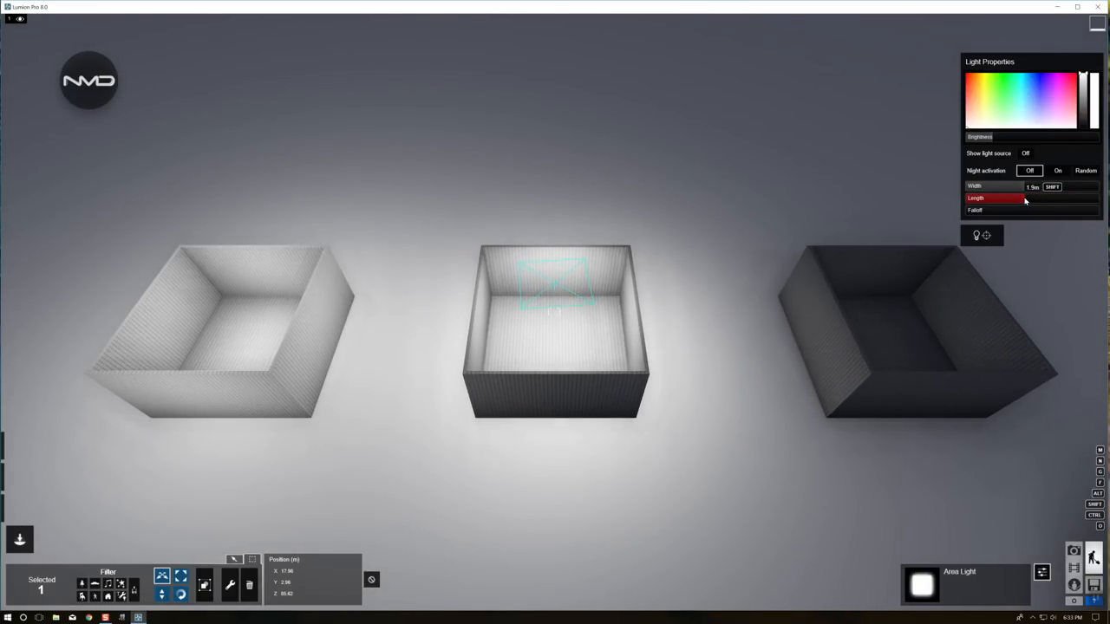
pyautogui.click(1056, 156)
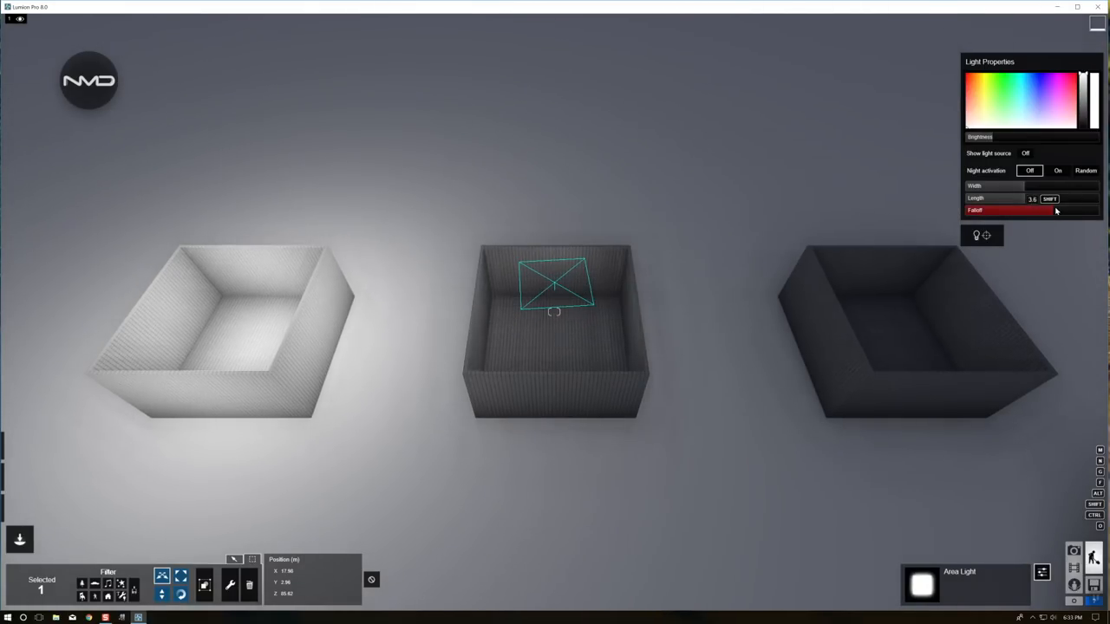
pyautogui.moveTo(1054, 210); pyautogui.dragTo(986, 209)
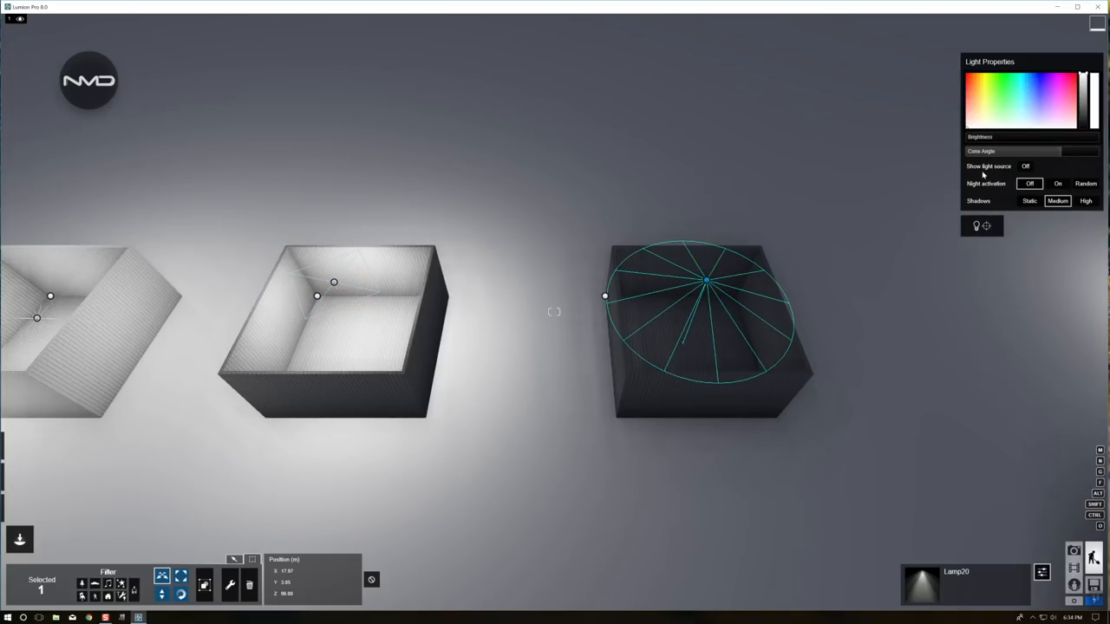
# Step: Brighten the right box's spotlight, widen its cone angle and set its shadows to medium quality
pyautogui.moveTo(997, 137); pyautogui.dragTo(1031, 137)
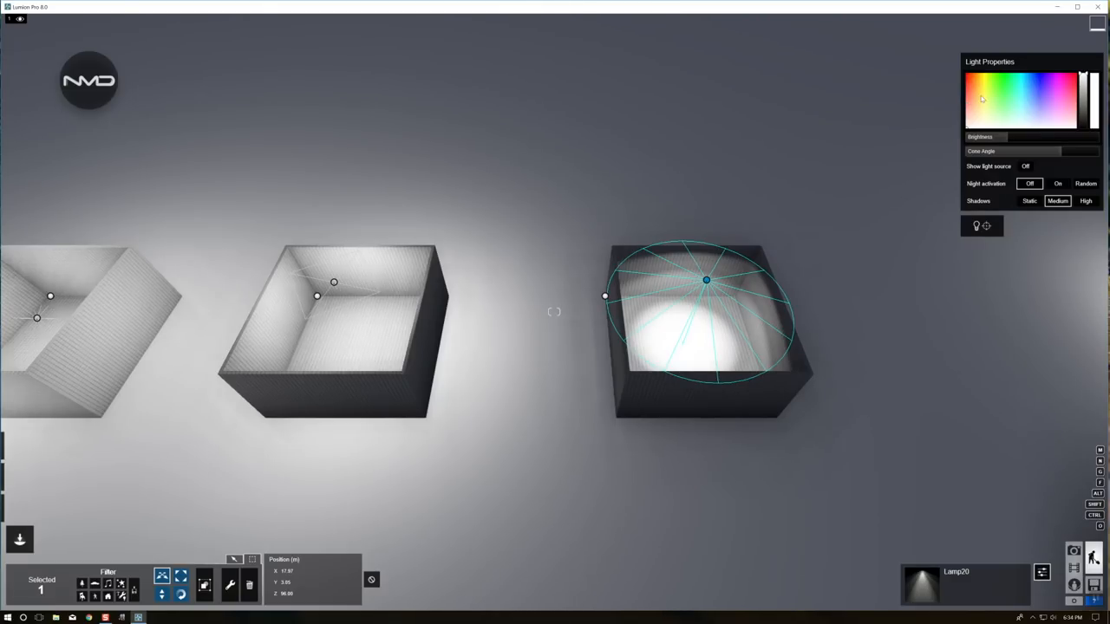
pyautogui.moveTo(995, 164)
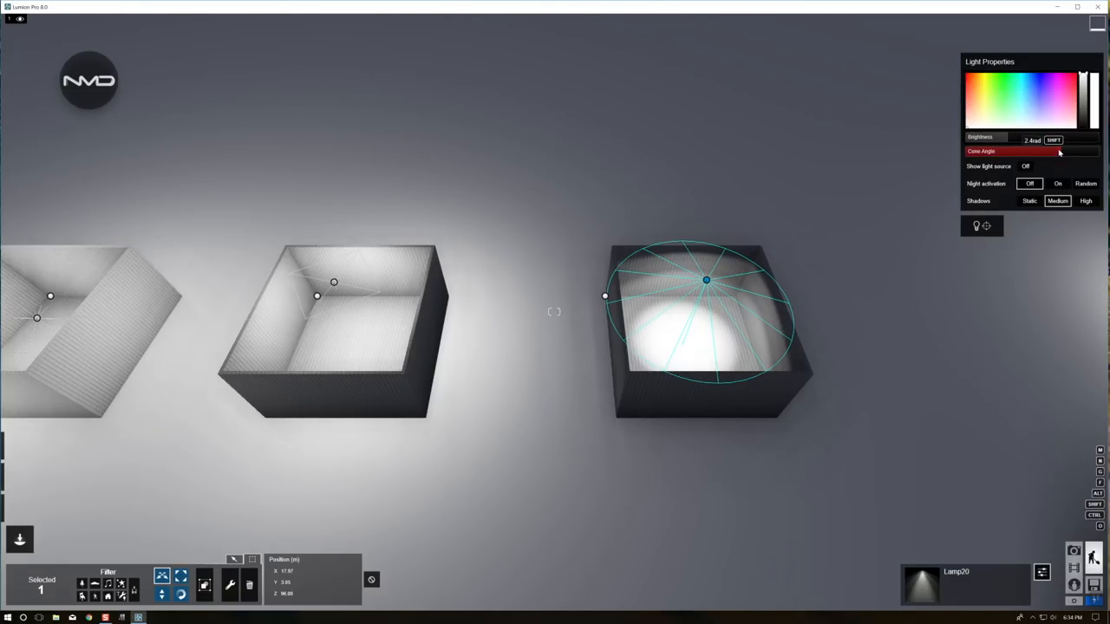
pyautogui.moveTo(1057, 150); pyautogui.dragTo(963, 151)
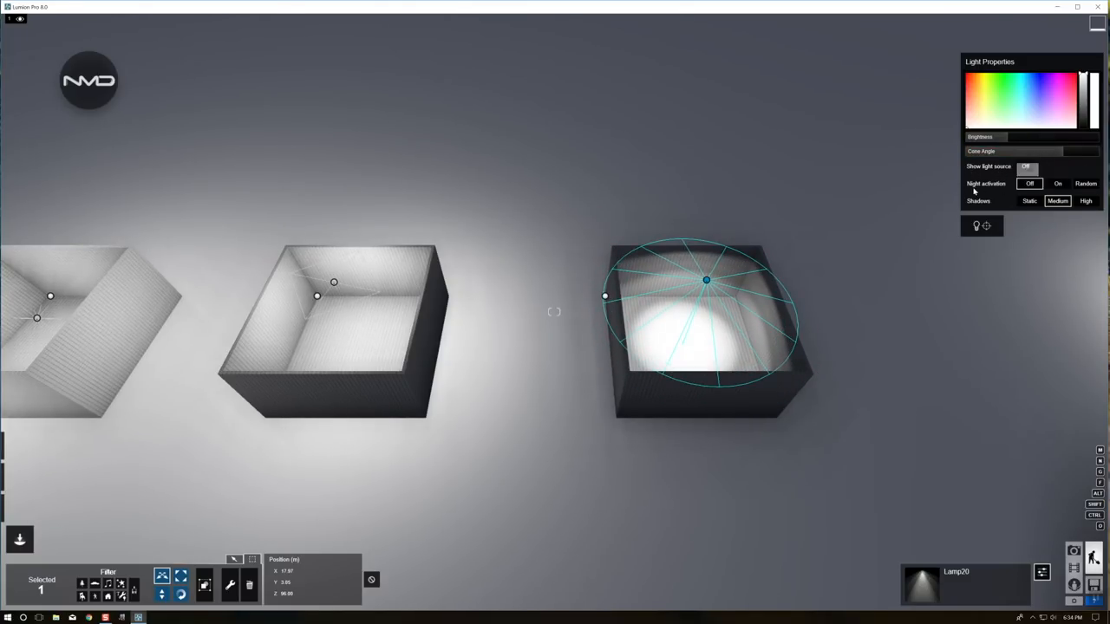
pyautogui.click(1026, 170)
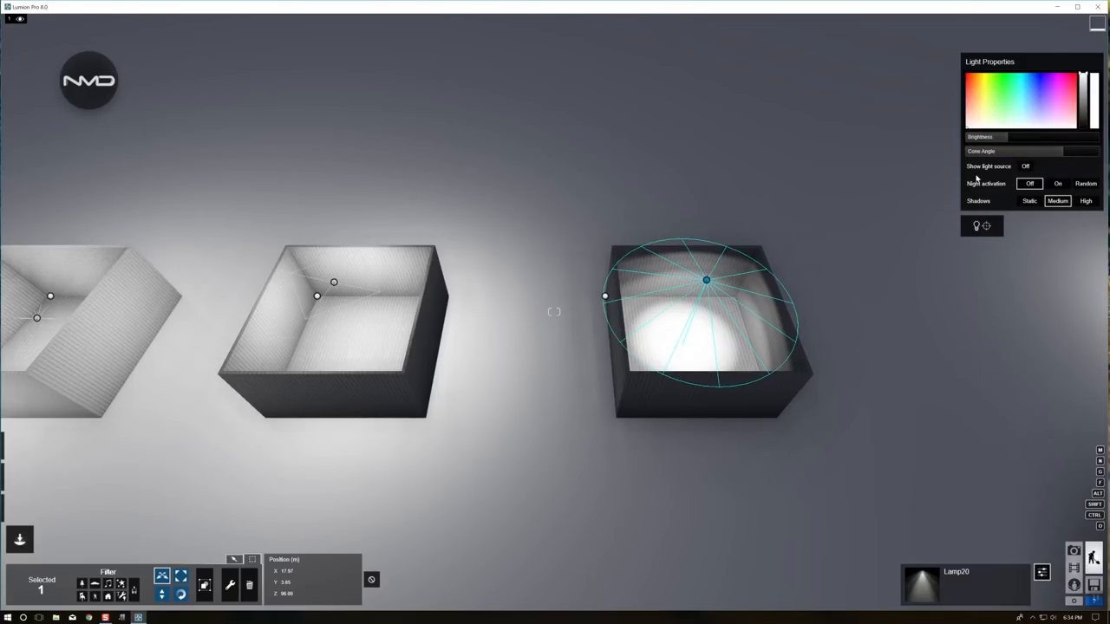
pyautogui.moveTo(801, 275)
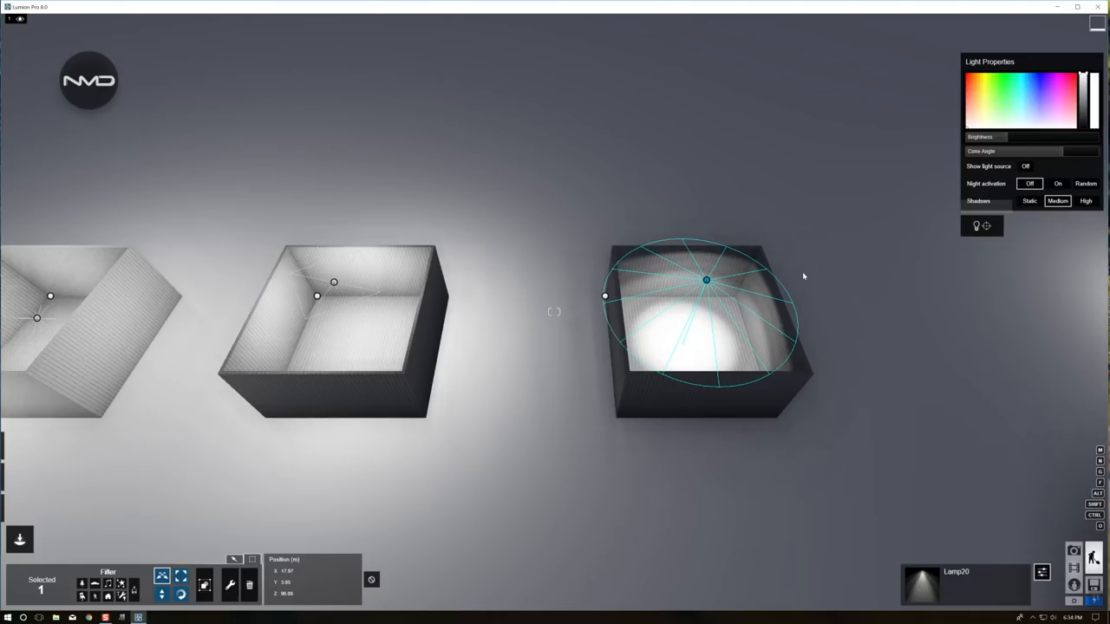
pyautogui.moveTo(1030, 201)
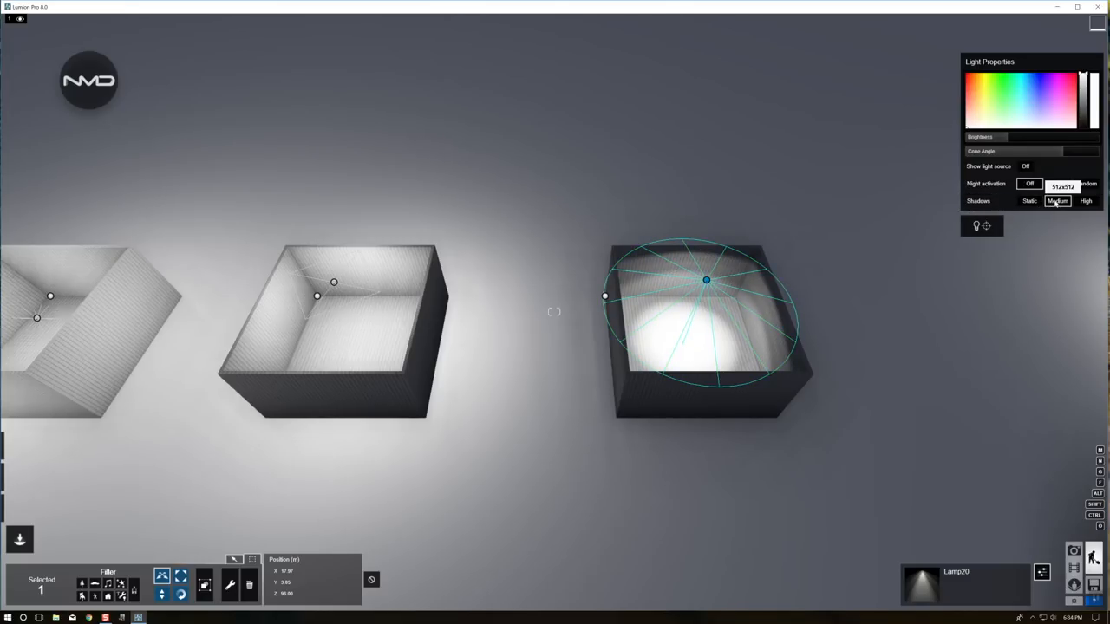
pyautogui.click(1086, 201)
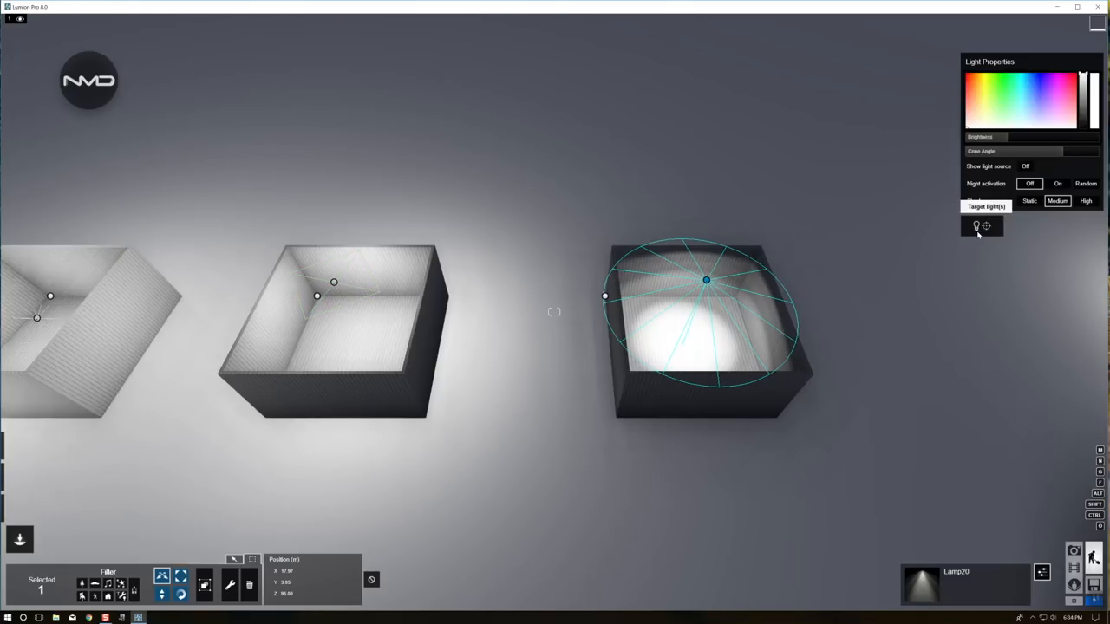
pyautogui.click(979, 225)
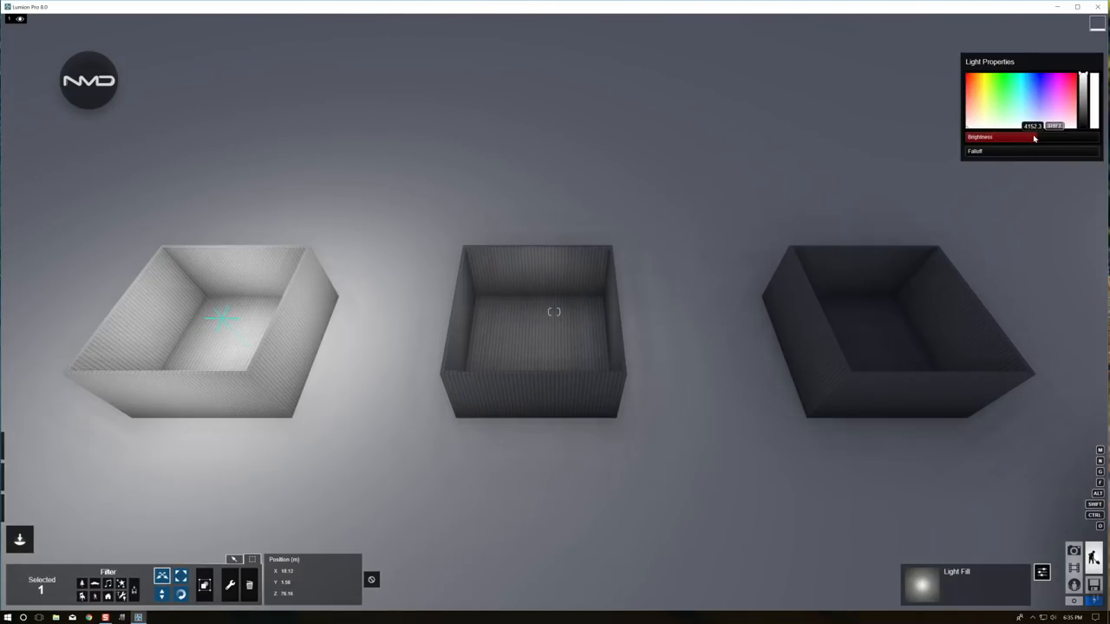
# Step: Dim the left box's omni light to darkness, then raise and fine-tune its brightness again
pyautogui.moveTo(1034, 137); pyautogui.dragTo(1010, 137)
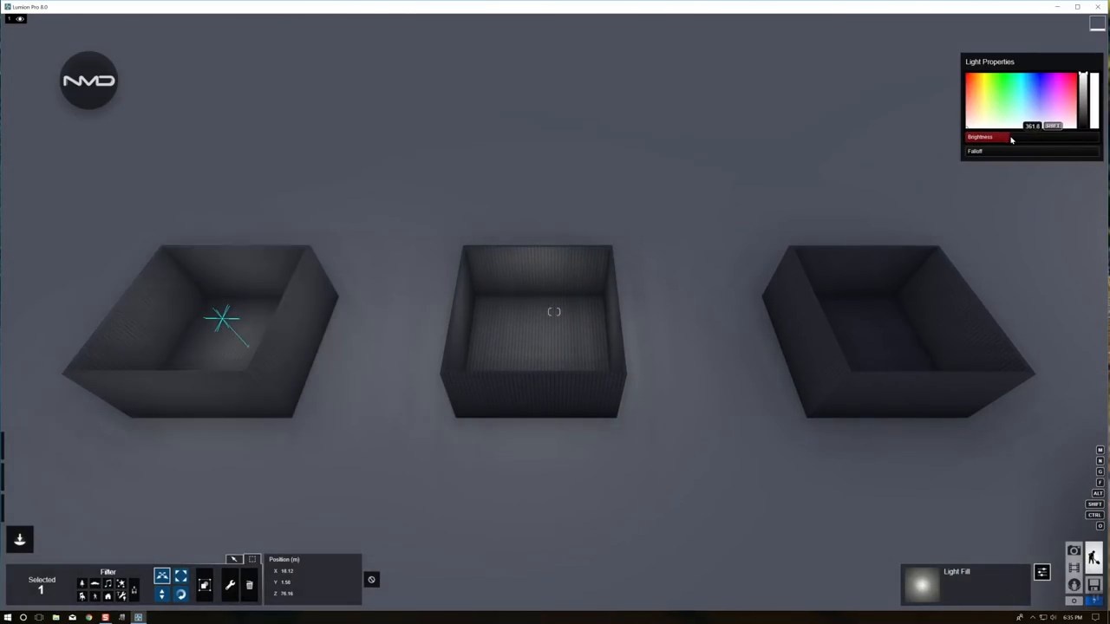
pyautogui.moveTo(1009, 137); pyautogui.dragTo(1037, 137)
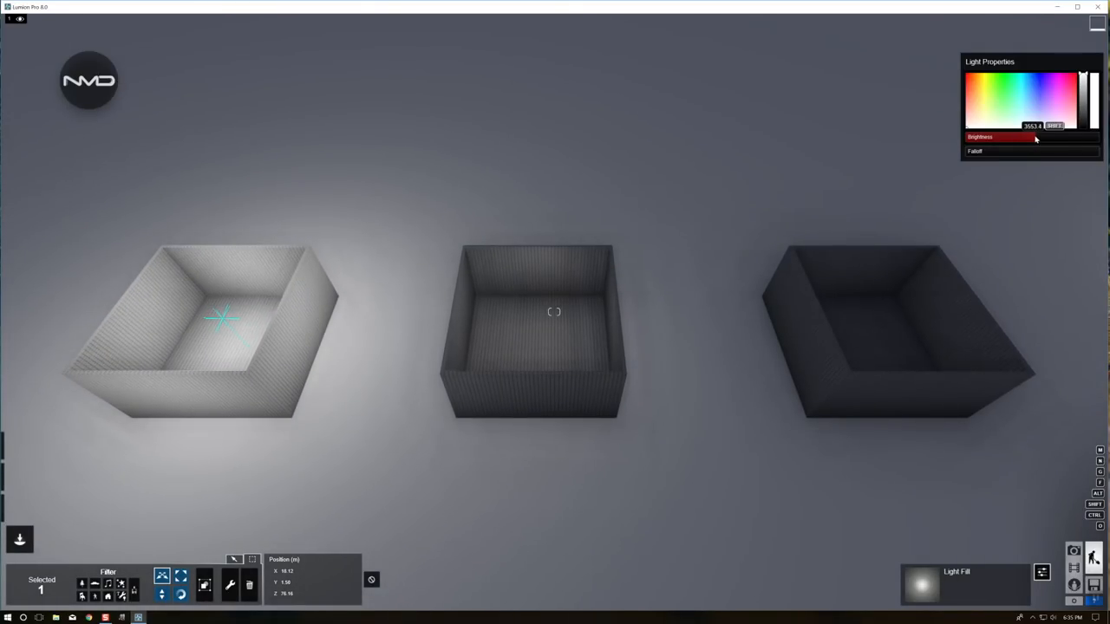
pyautogui.moveTo(1035, 135); pyautogui.dragTo(1040, 135)
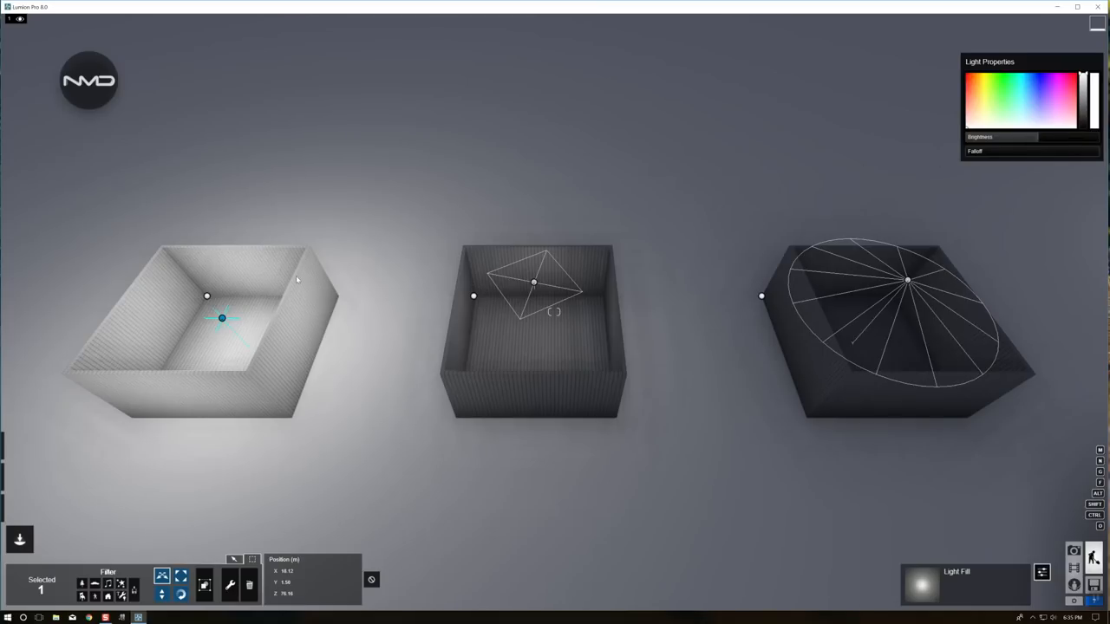
pyautogui.moveTo(104, 236)
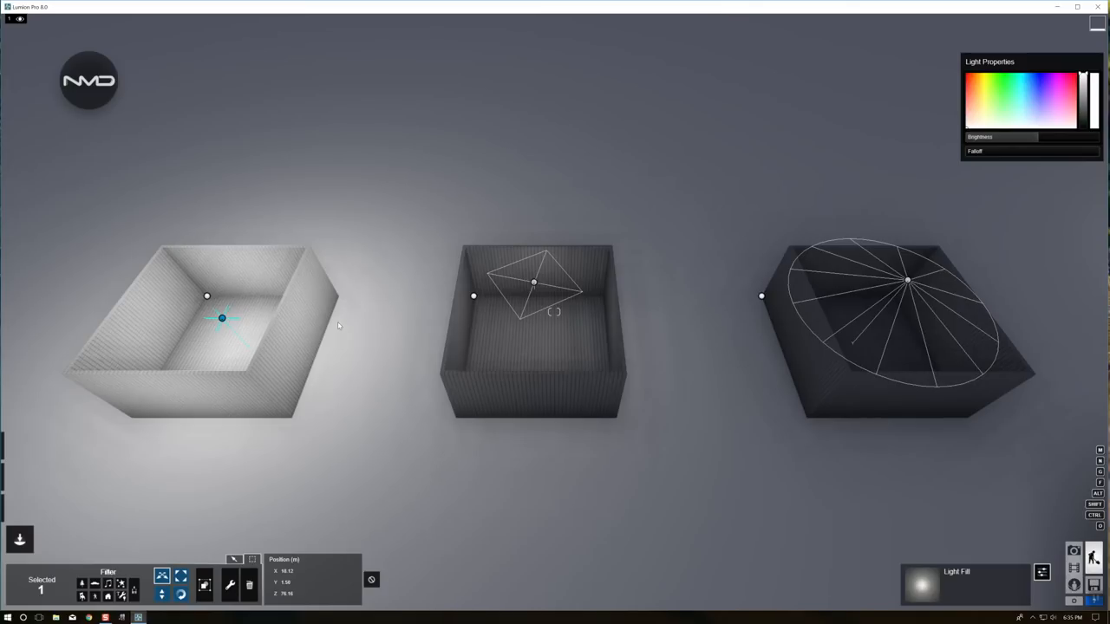
pyautogui.moveTo(232, 199)
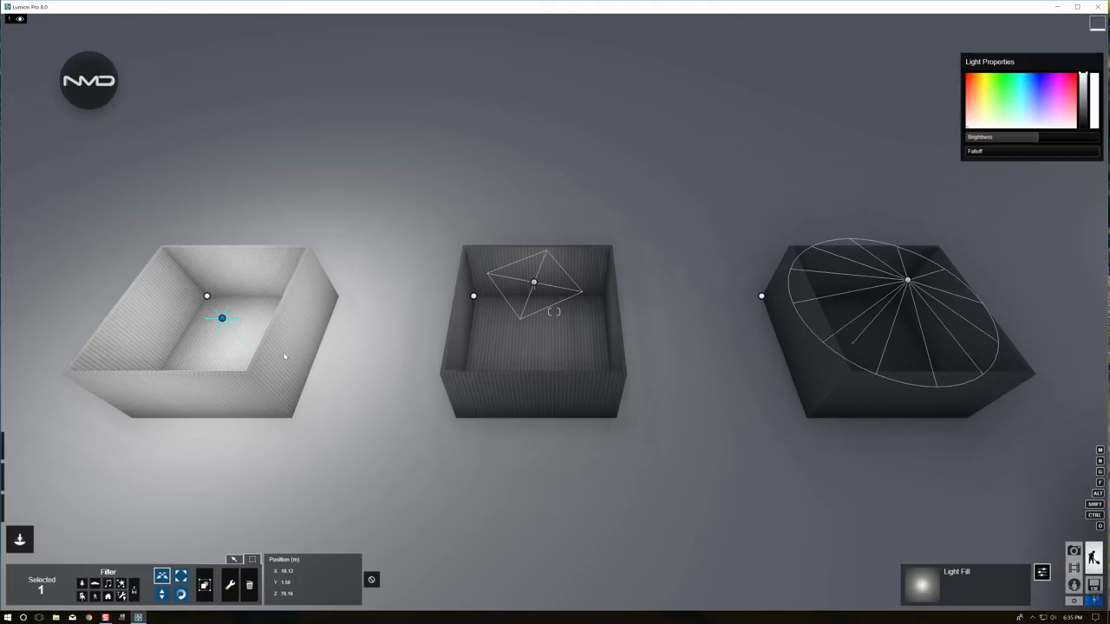
pyautogui.moveTo(277, 357)
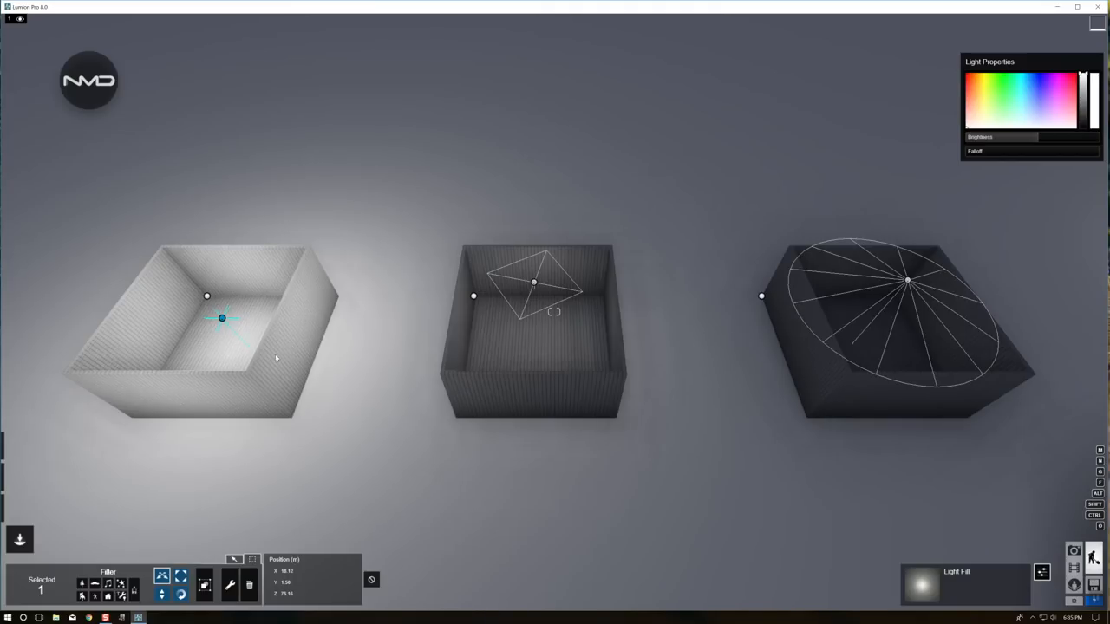
pyautogui.moveTo(970, 137); pyautogui.dragTo(1027, 137)
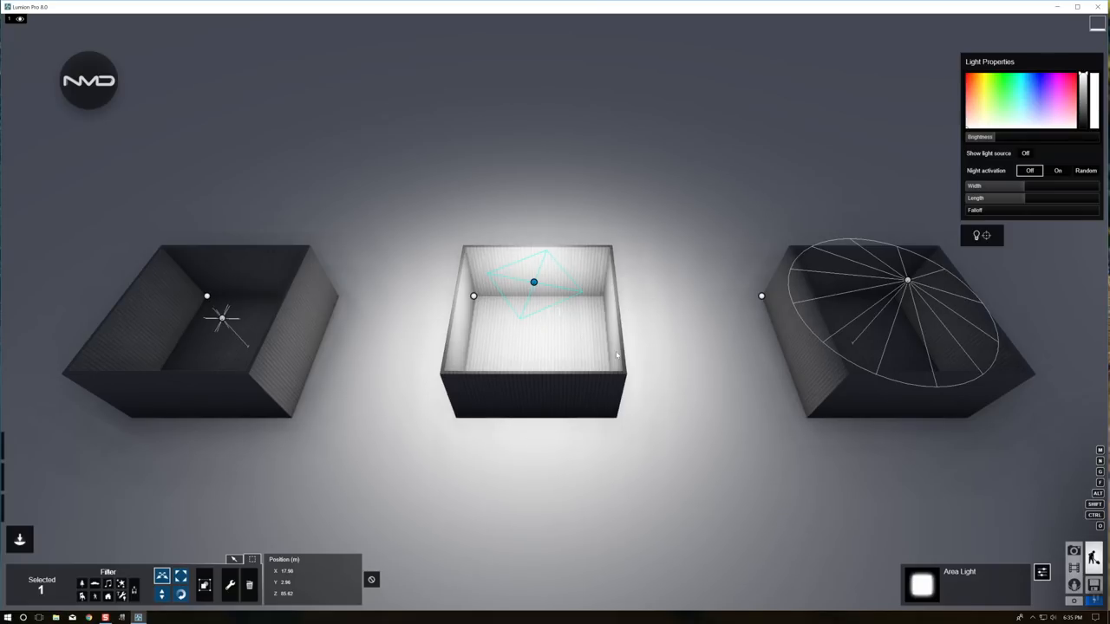
pyautogui.moveTo(477, 402)
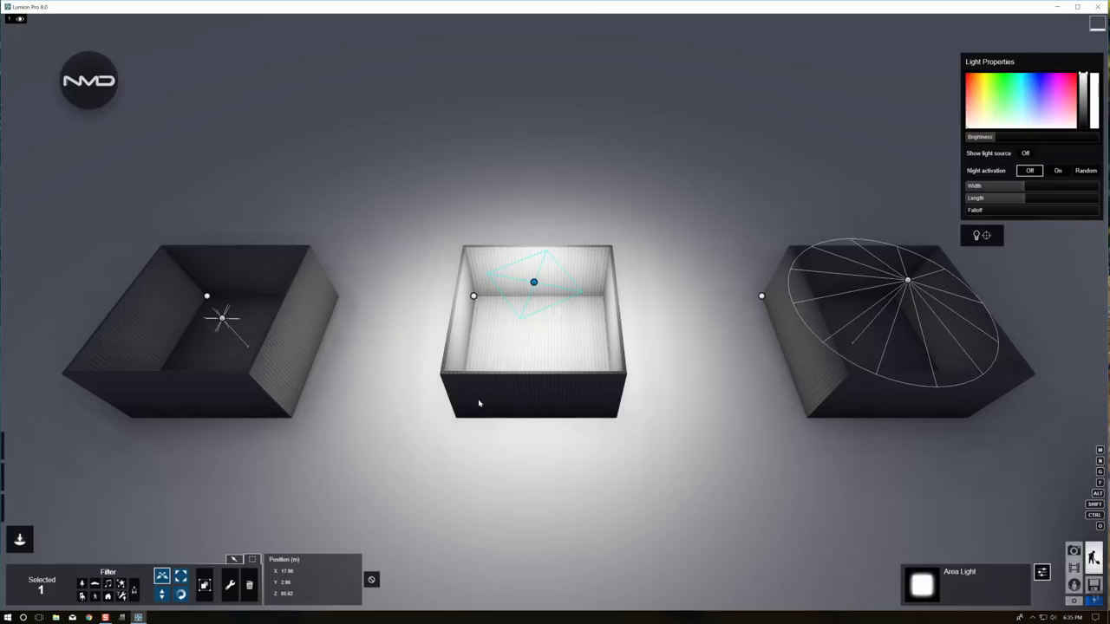
pyautogui.moveTo(577, 401)
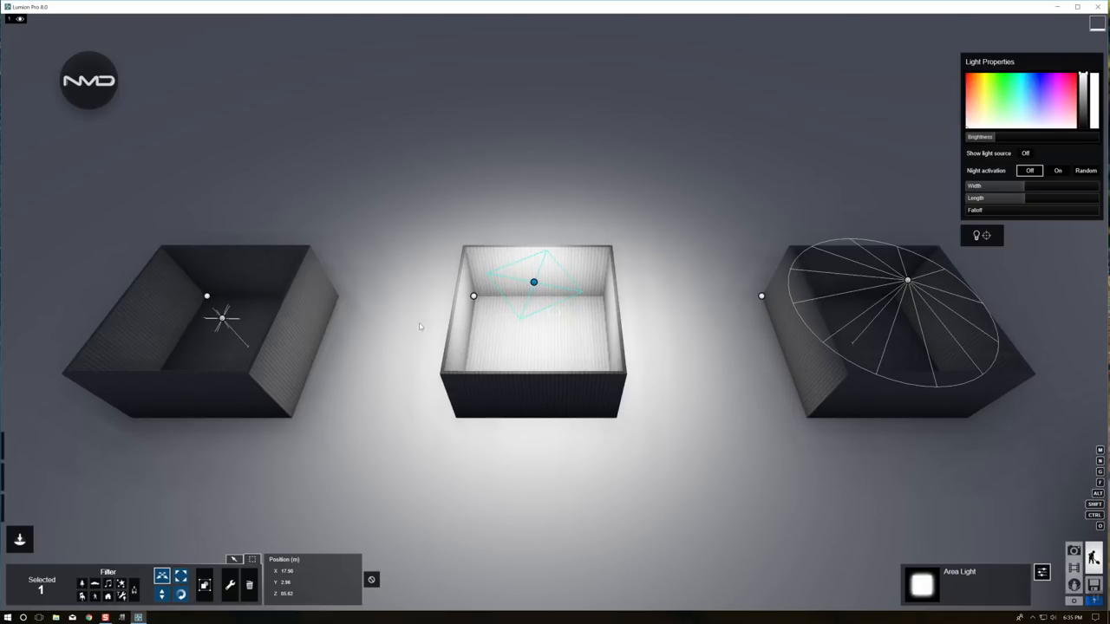
pyautogui.moveTo(641, 263)
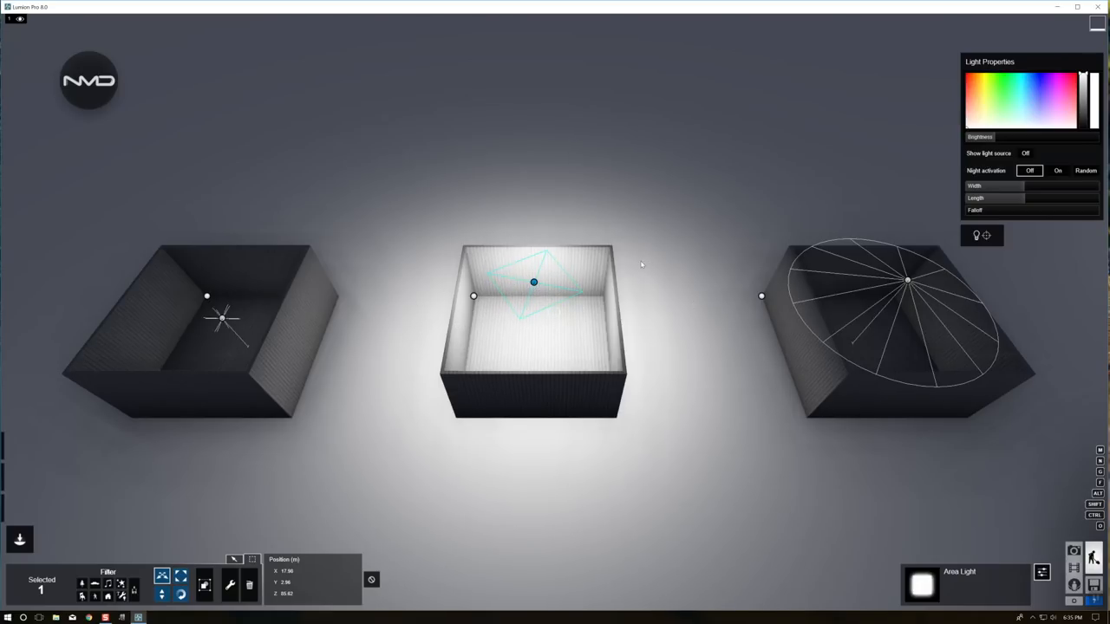
pyautogui.moveTo(537, 395)
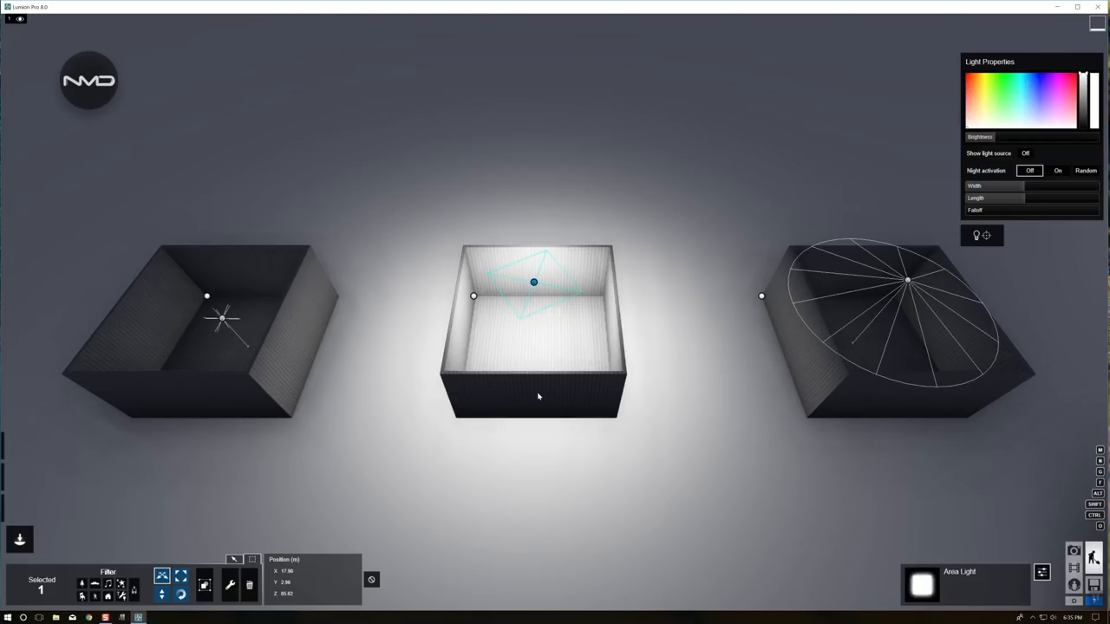
pyautogui.moveTo(555, 268)
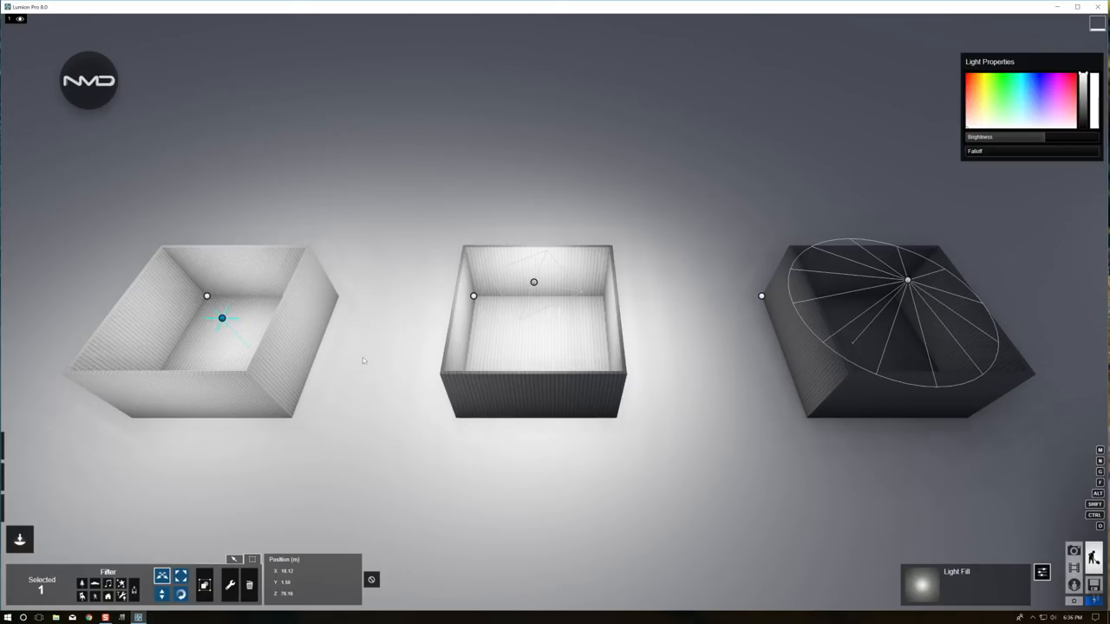
pyautogui.moveTo(406, 262)
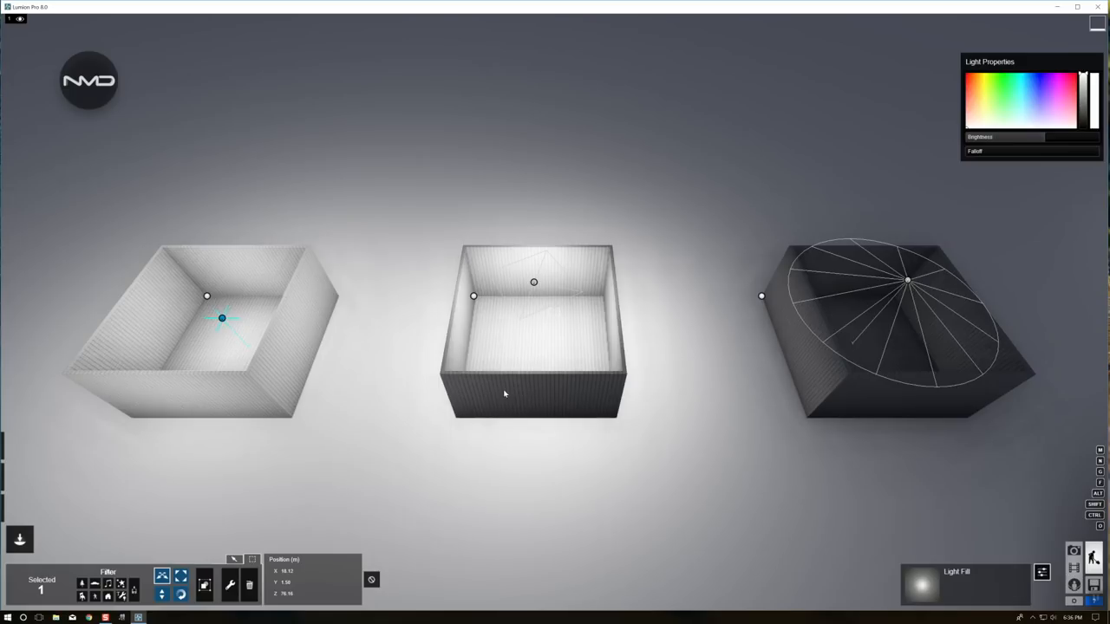
pyautogui.moveTo(198, 253)
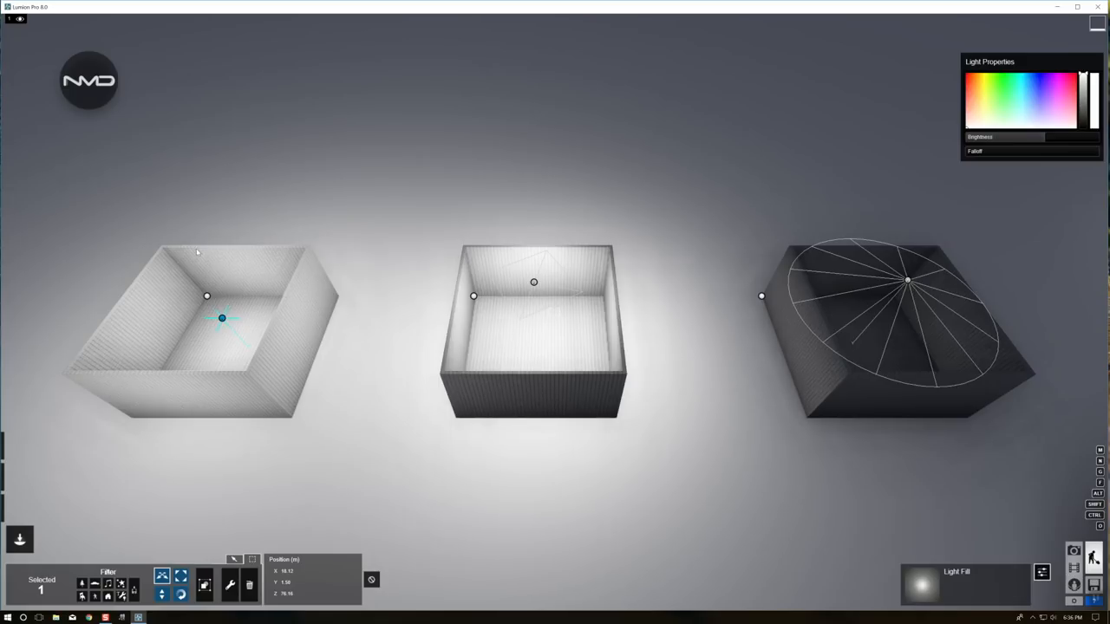
# Step: Select the spotlight over the right box to show its light properties
pyautogui.click(907, 281)
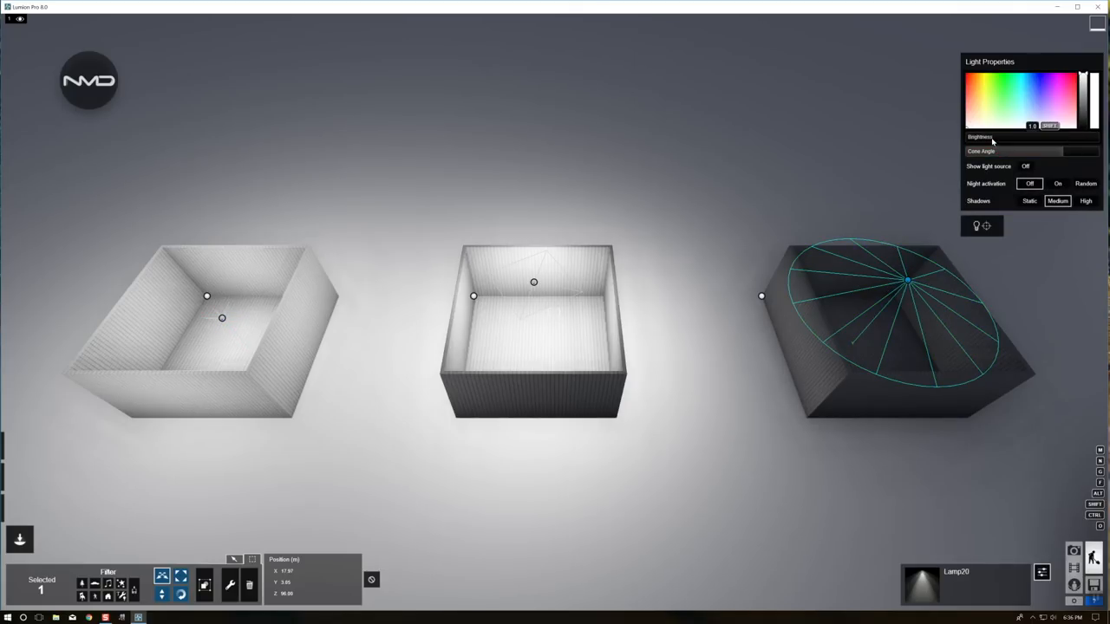
# Step: Raise the spotlight's brightness, then bring up the photo effect selection
pyautogui.moveTo(980, 135); pyautogui.dragTo(1006, 136)
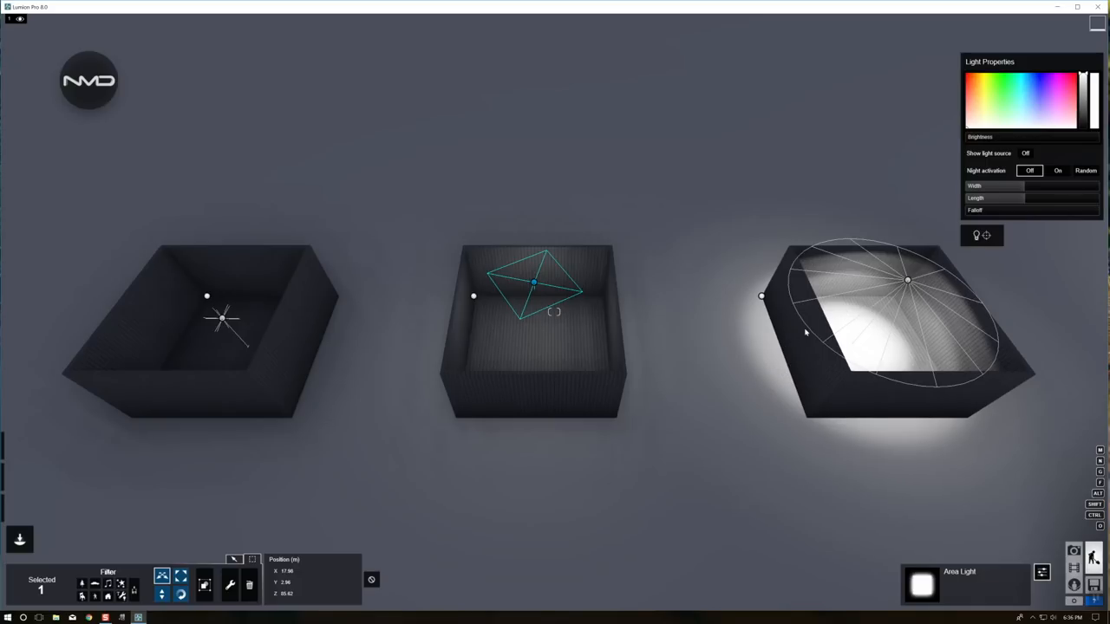
pyautogui.moveTo(789, 421)
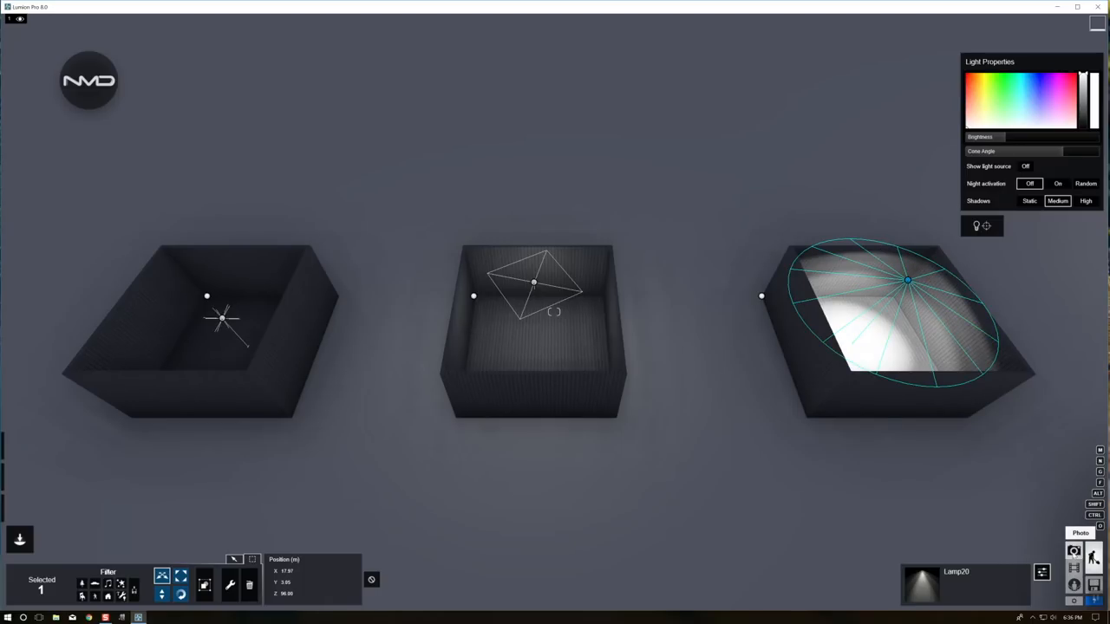
pyautogui.click(1080, 532)
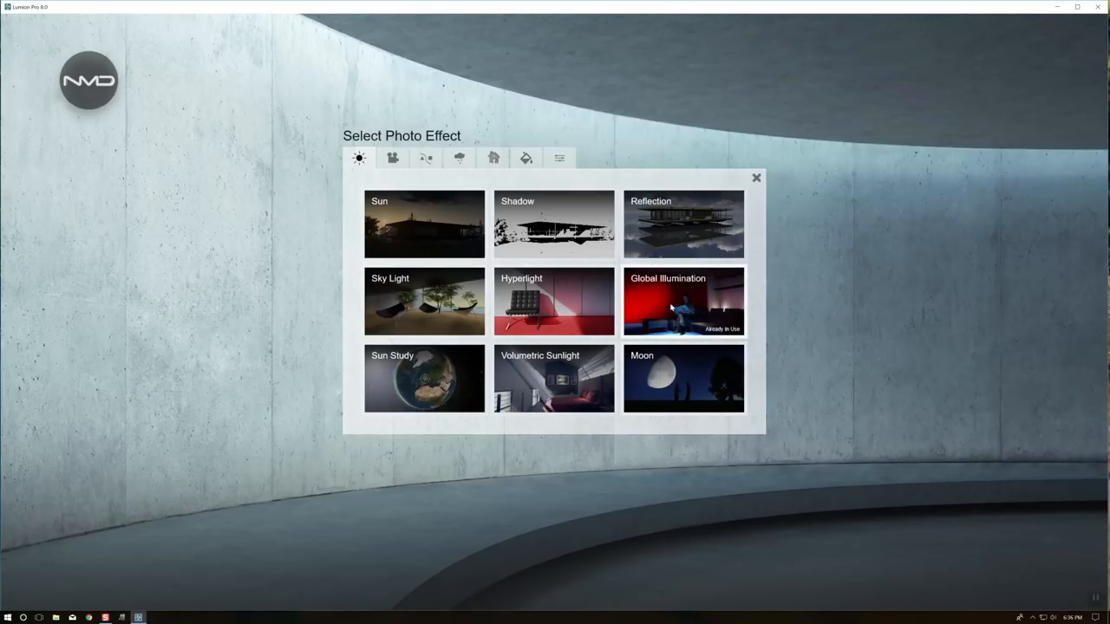
# Step: Add the Global Illumination effect and toggle its spotlight GI and shadow preview on and off
pyautogui.click(683, 302)
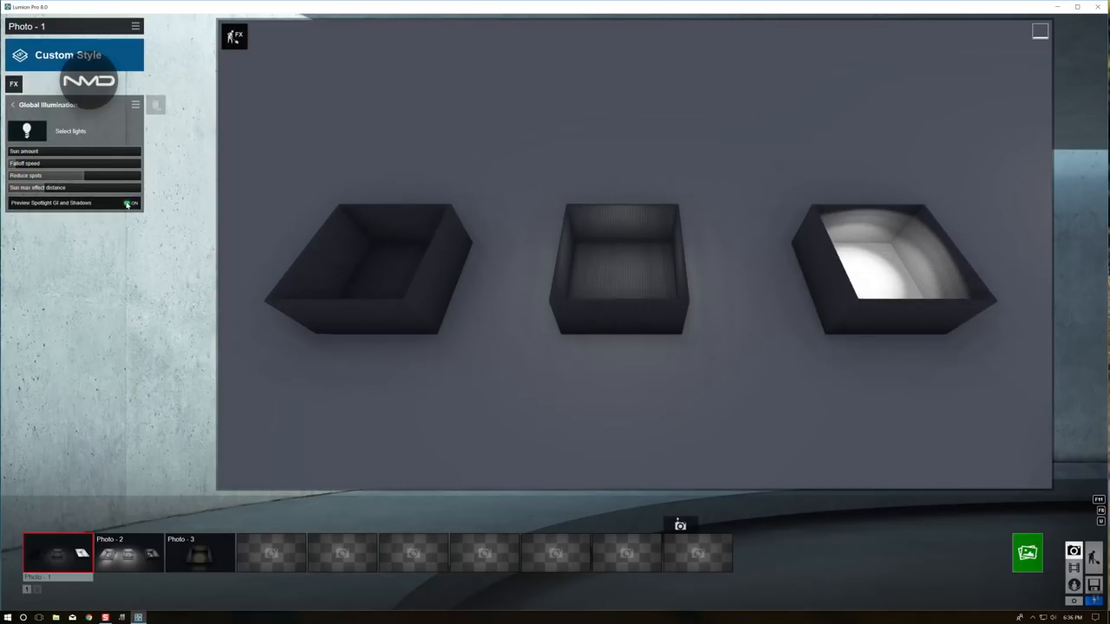
pyautogui.click(130, 203)
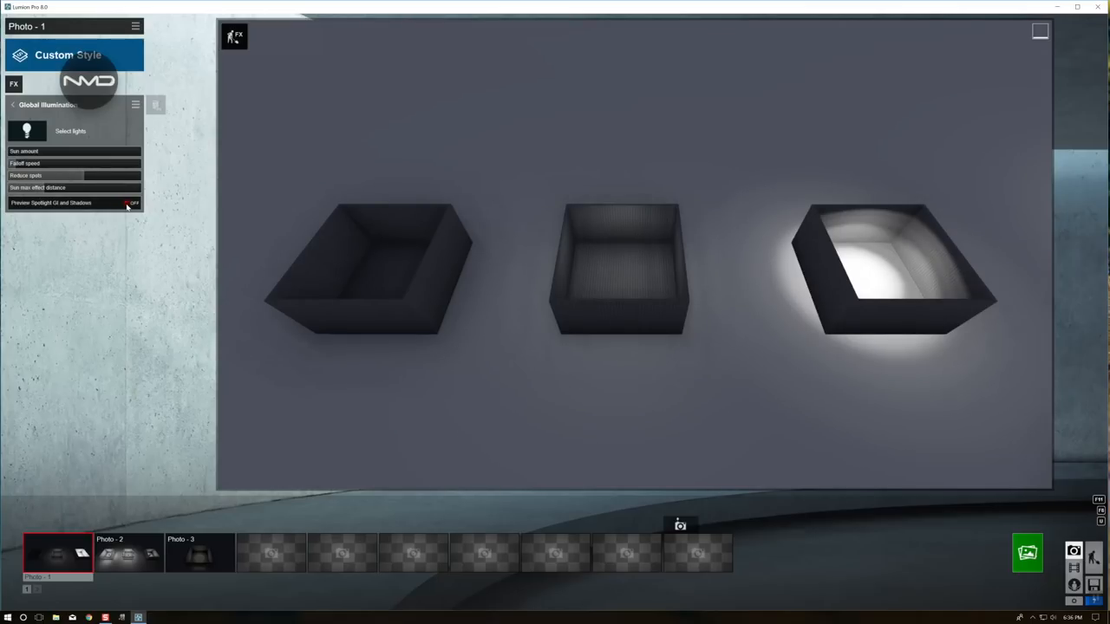
pyautogui.click(132, 201)
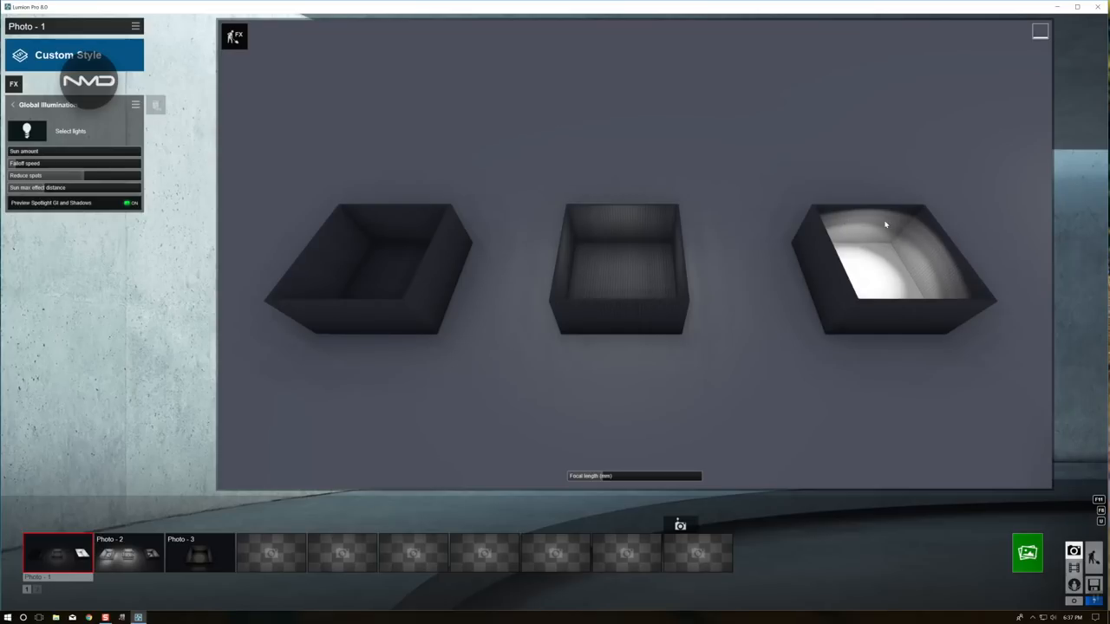
pyautogui.moveTo(936, 237)
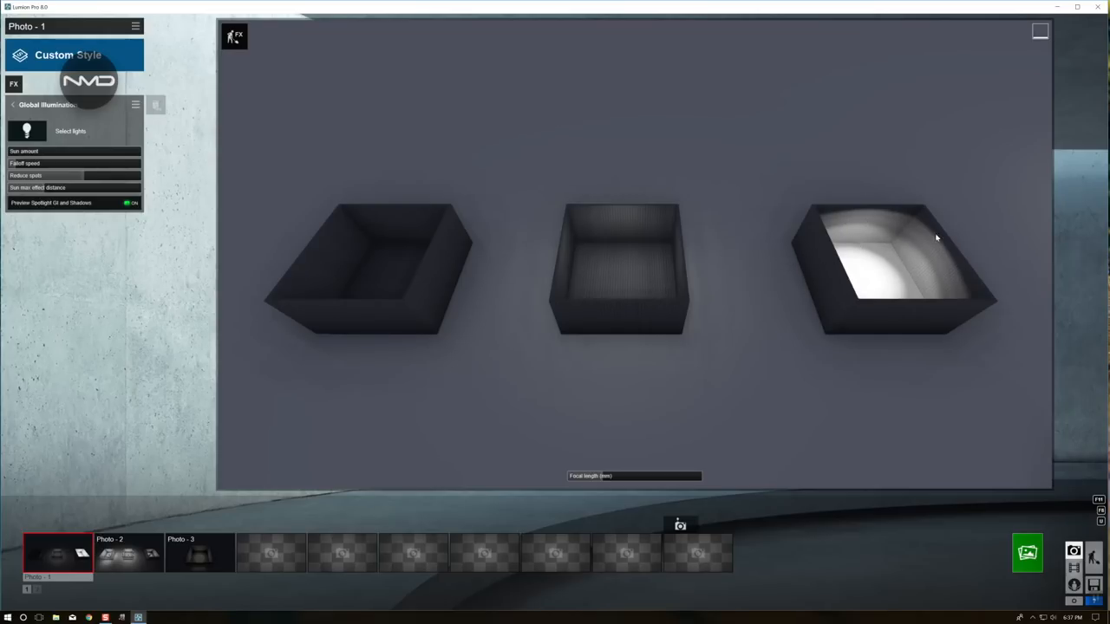
pyautogui.moveTo(904, 327)
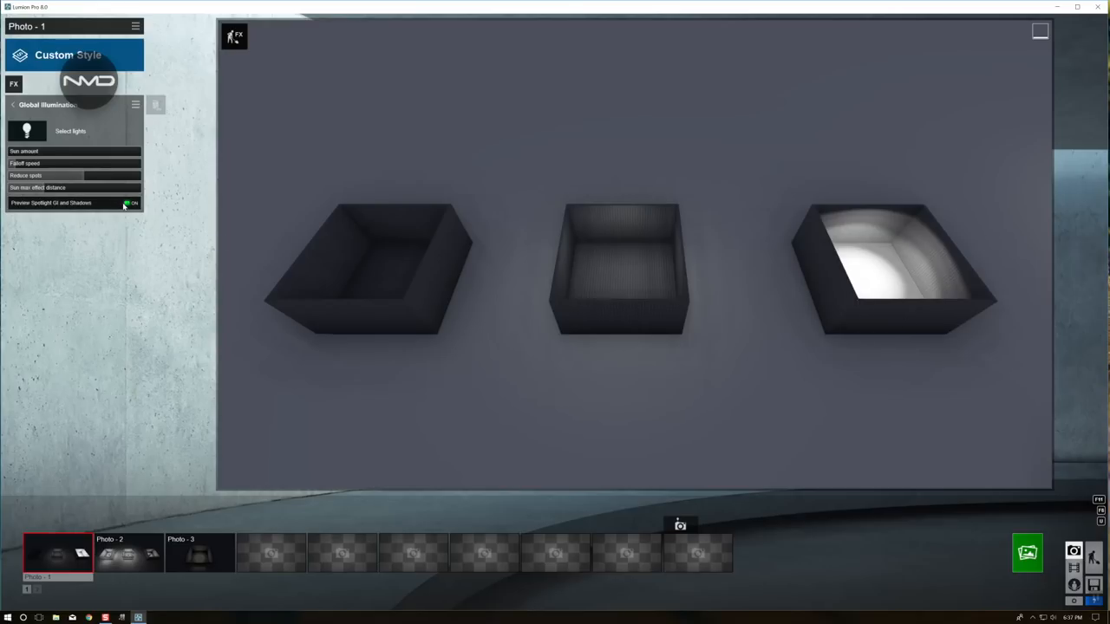
pyautogui.click(132, 201)
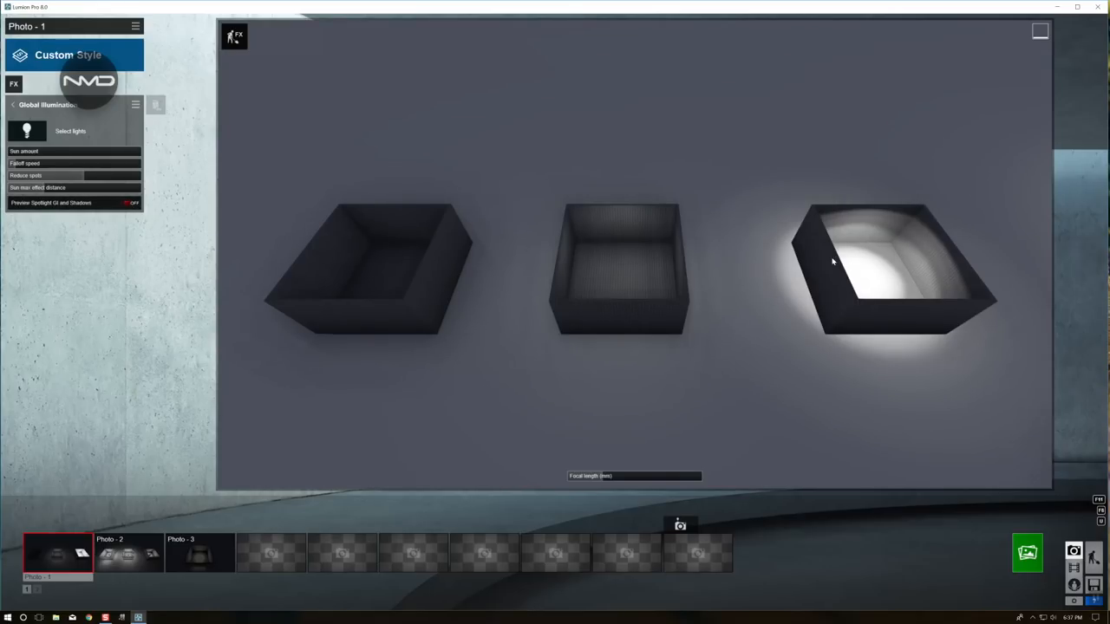
pyautogui.moveTo(910, 219)
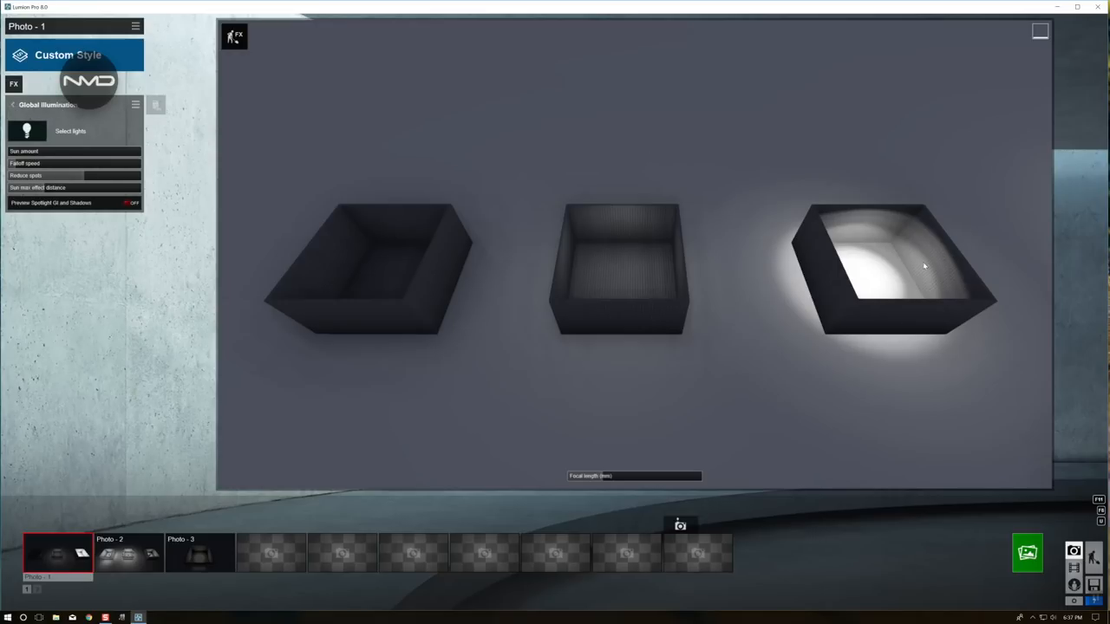
pyautogui.moveTo(893, 245)
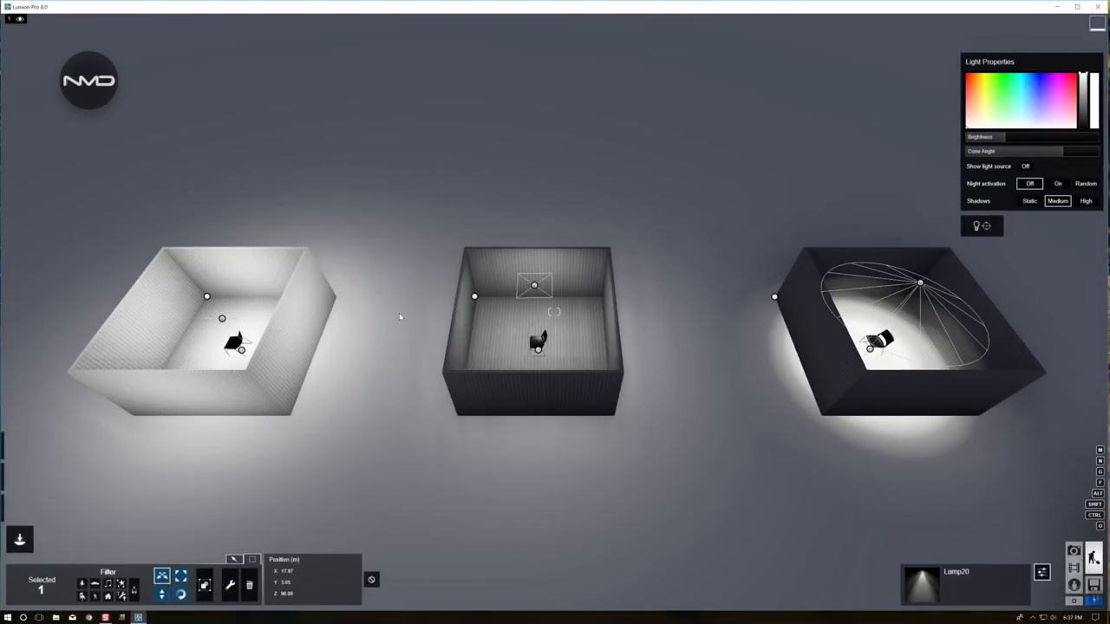
pyautogui.moveTo(713, 437)
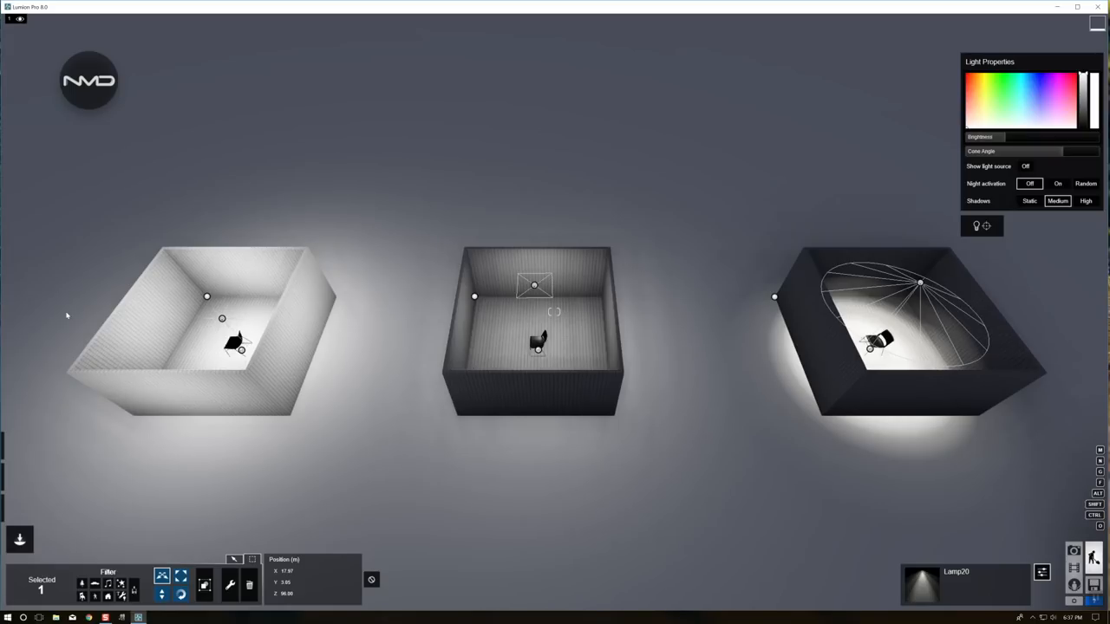
pyautogui.moveTo(560, 338)
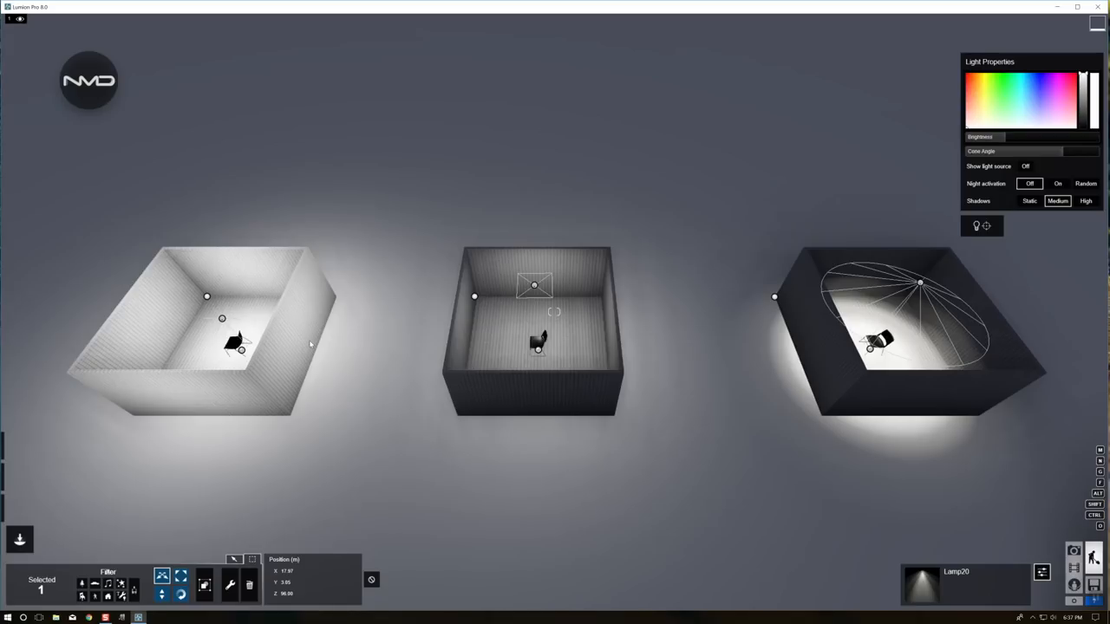
pyautogui.moveTo(322, 156)
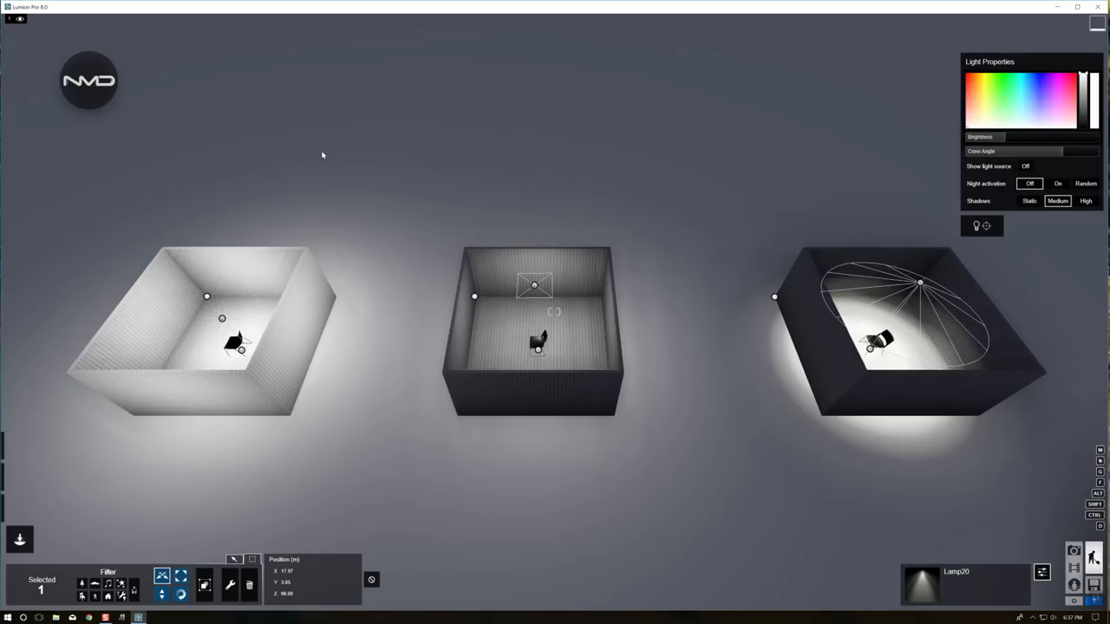
pyautogui.moveTo(634, 309)
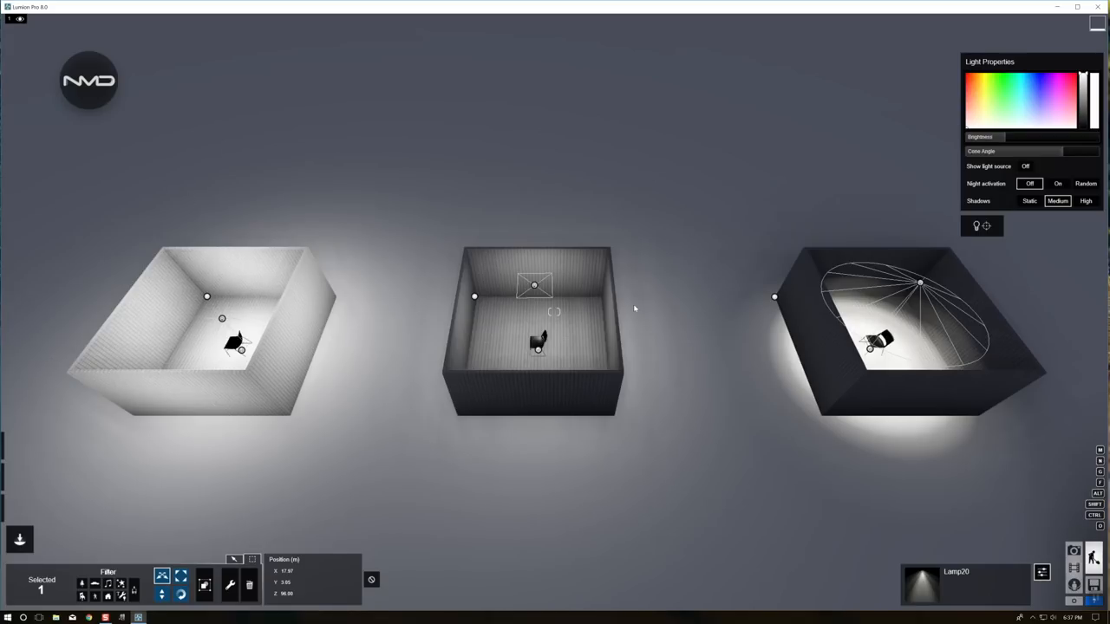
# Step: Select the spotlight inside the middle box to show its light properties
pyautogui.click(537, 345)
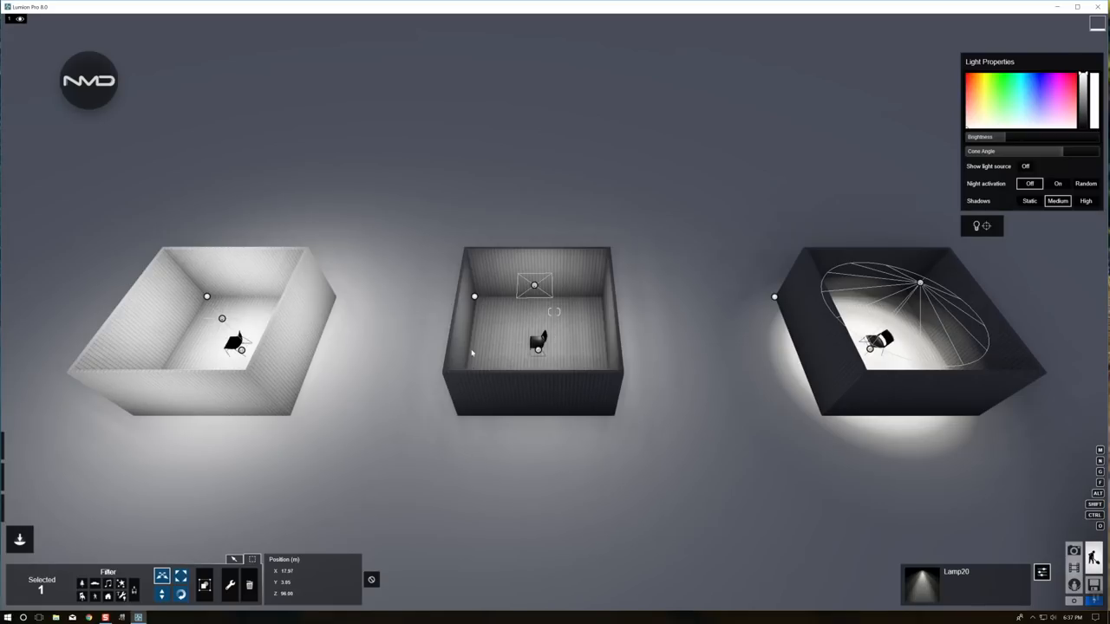
pyautogui.click(537, 347)
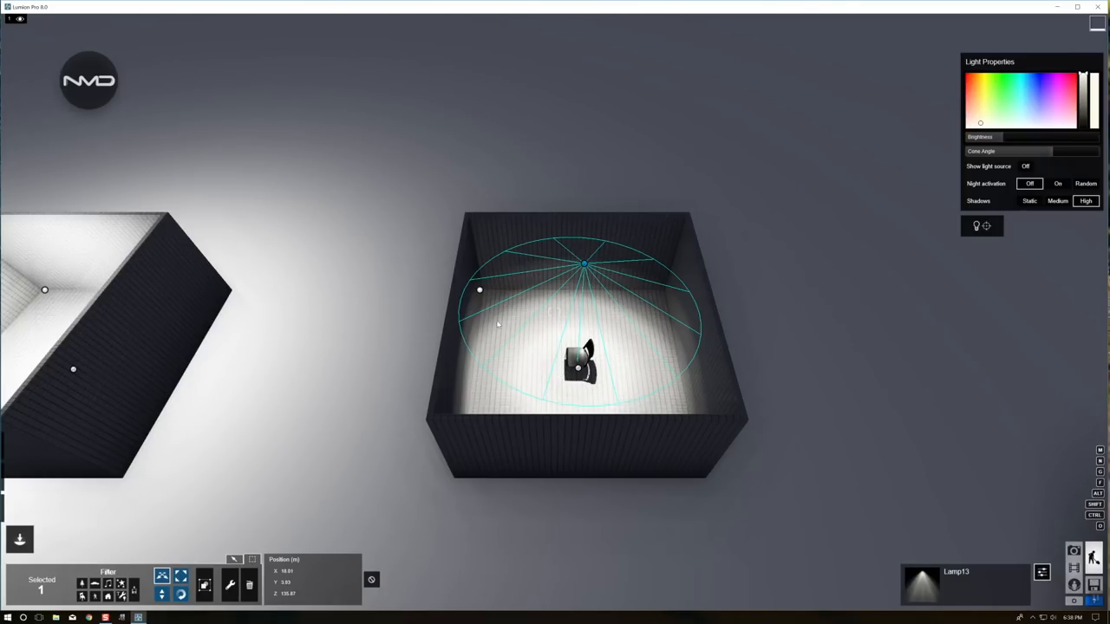
pyautogui.moveTo(564, 308)
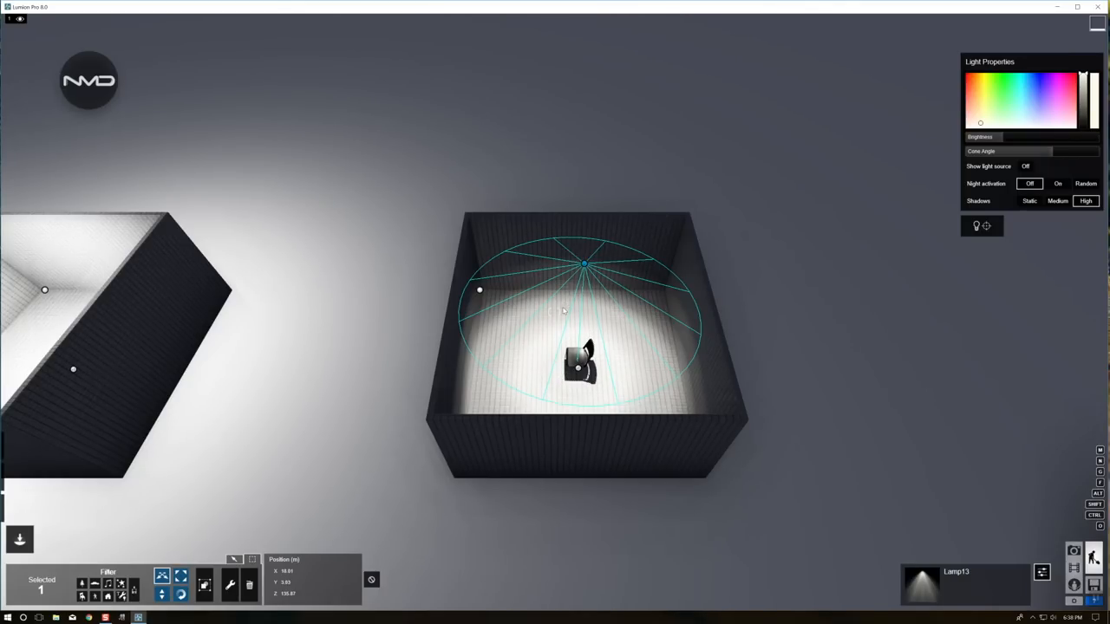
# Step: Narrow and widen the middle spotlight's cone angle, leaving it wide across the box floor
pyautogui.moveTo(1096, 150); pyautogui.dragTo(1021, 150)
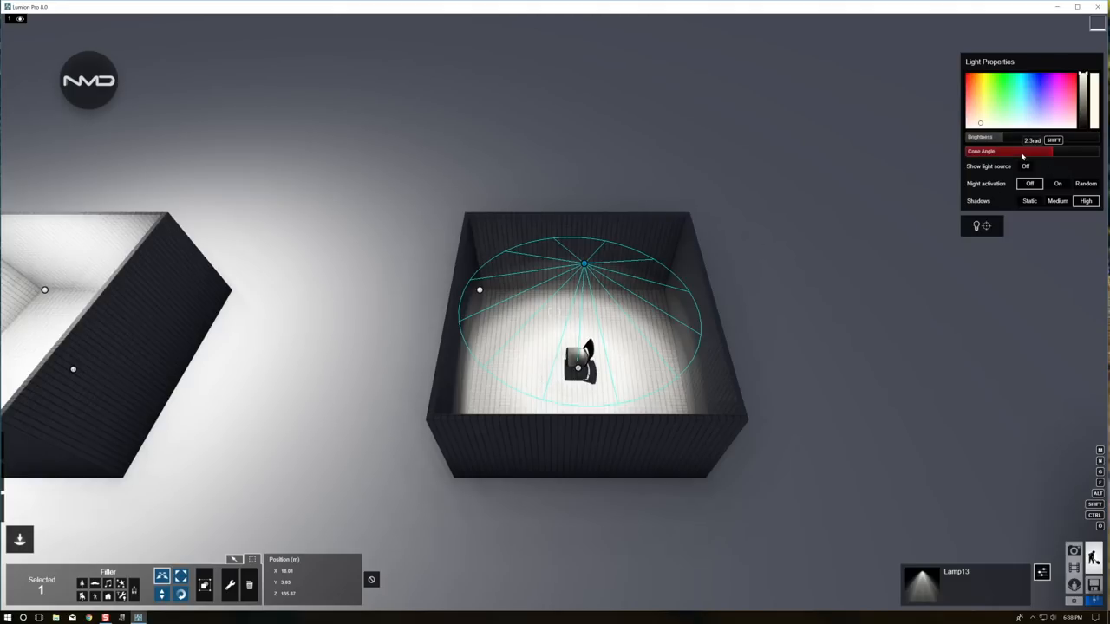
pyautogui.moveTo(1043, 151); pyautogui.dragTo(978, 151)
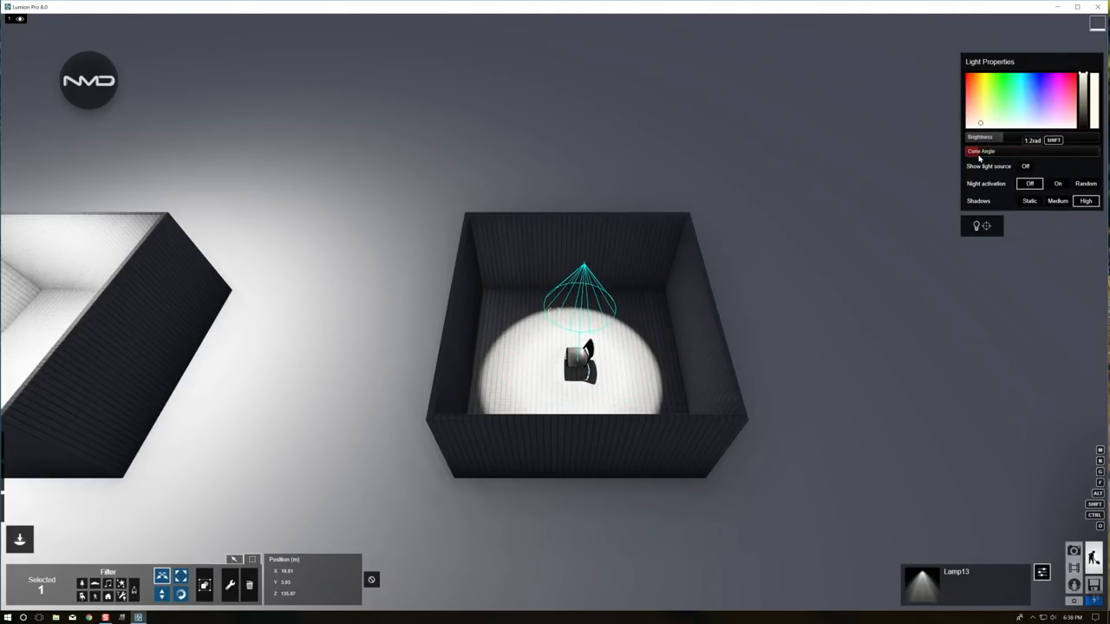
pyautogui.moveTo(979, 151); pyautogui.dragTo(1096, 151)
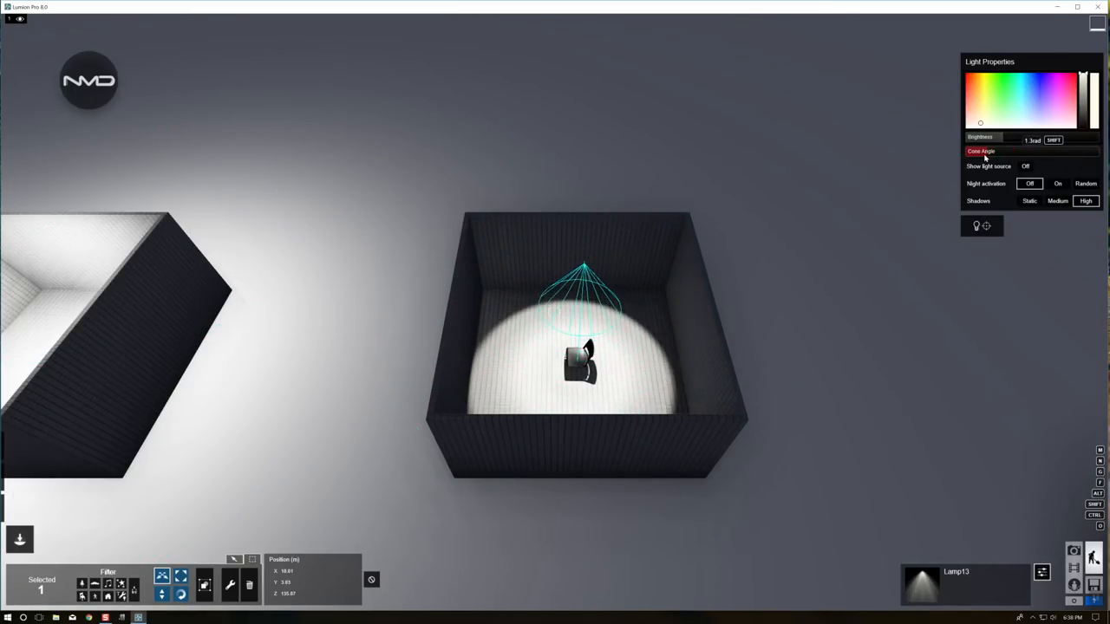
pyautogui.moveTo(985, 151); pyautogui.dragTo(1061, 151)
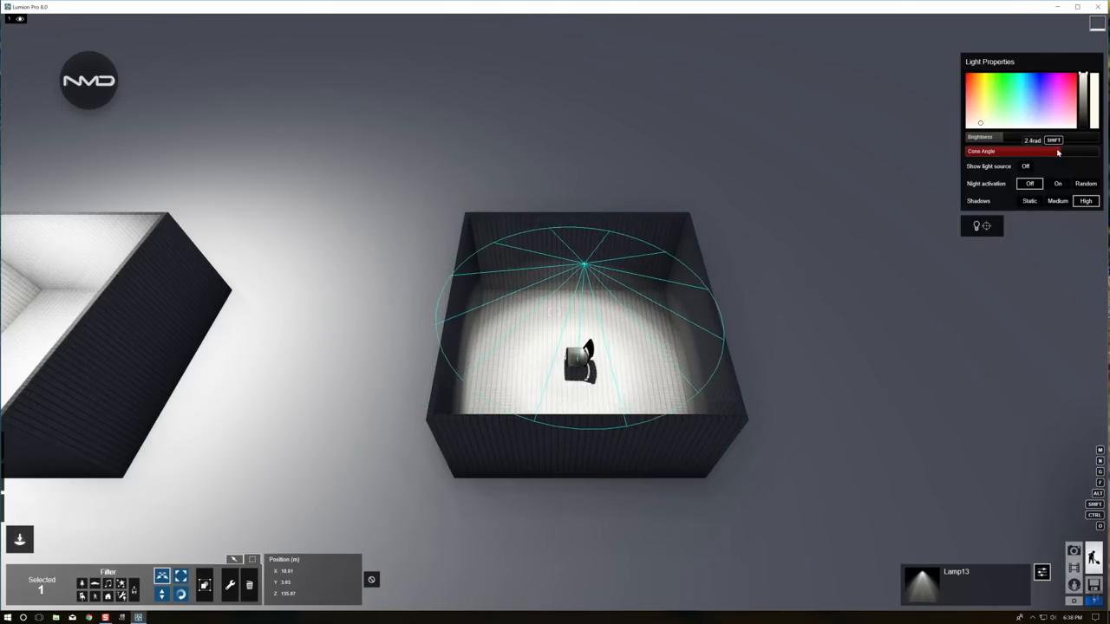
pyautogui.moveTo(1057, 150); pyautogui.dragTo(962, 151)
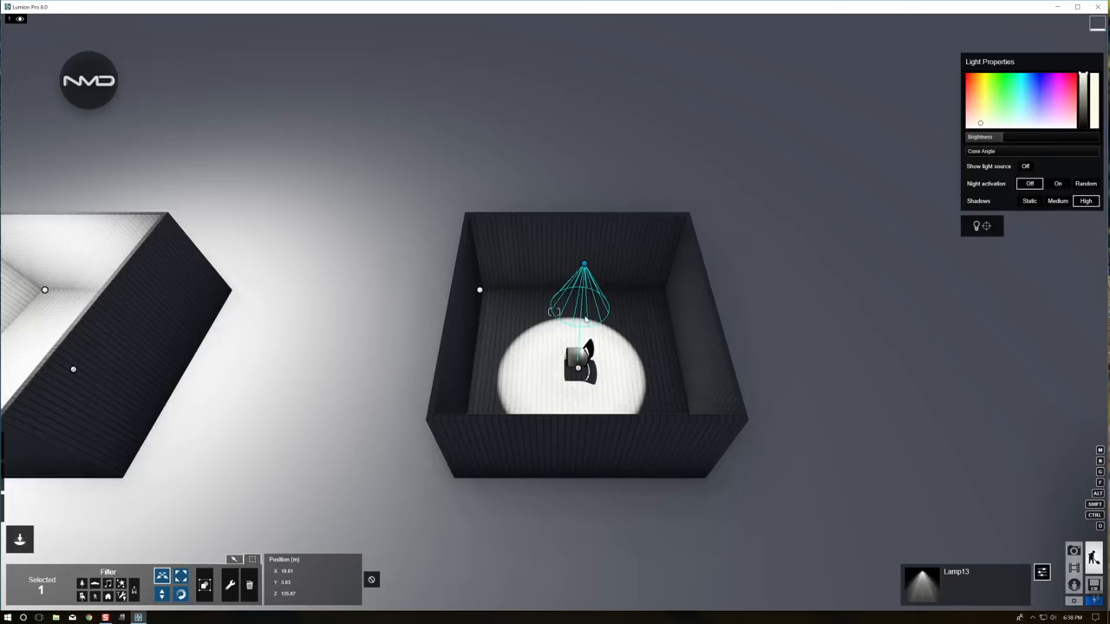
pyautogui.moveTo(565, 333)
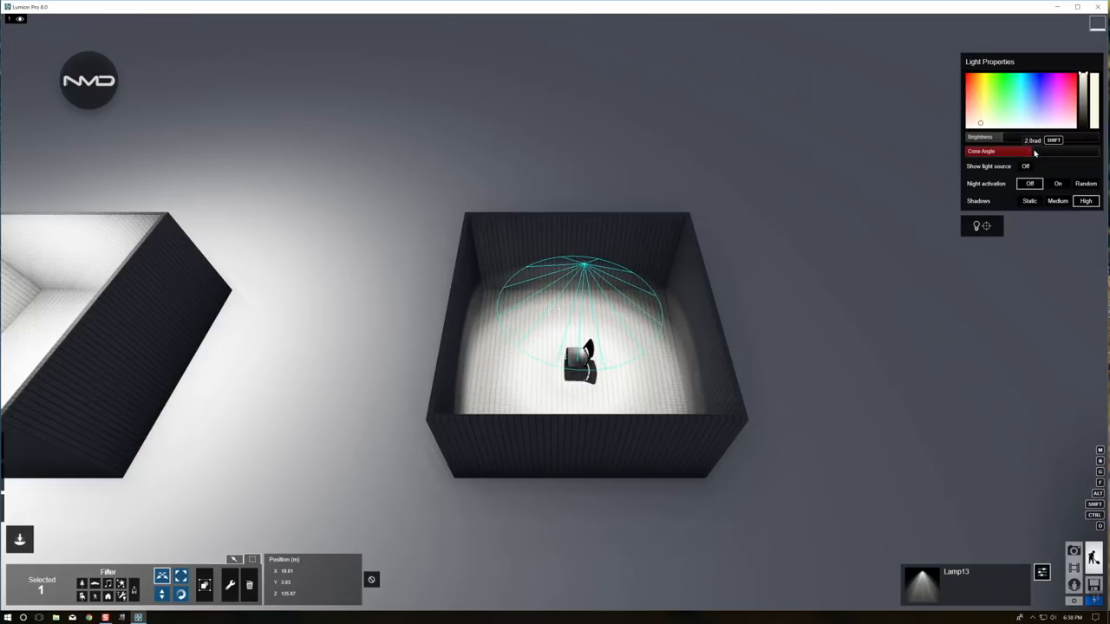
pyautogui.moveTo(1027, 151); pyautogui.dragTo(1101, 151)
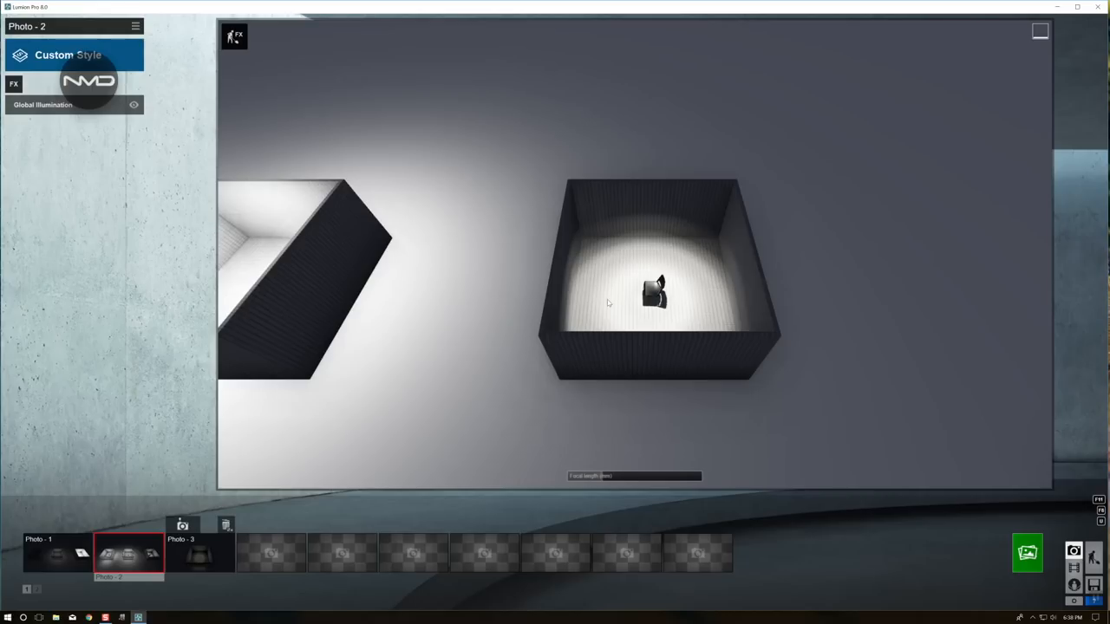
pyautogui.moveTo(652, 299)
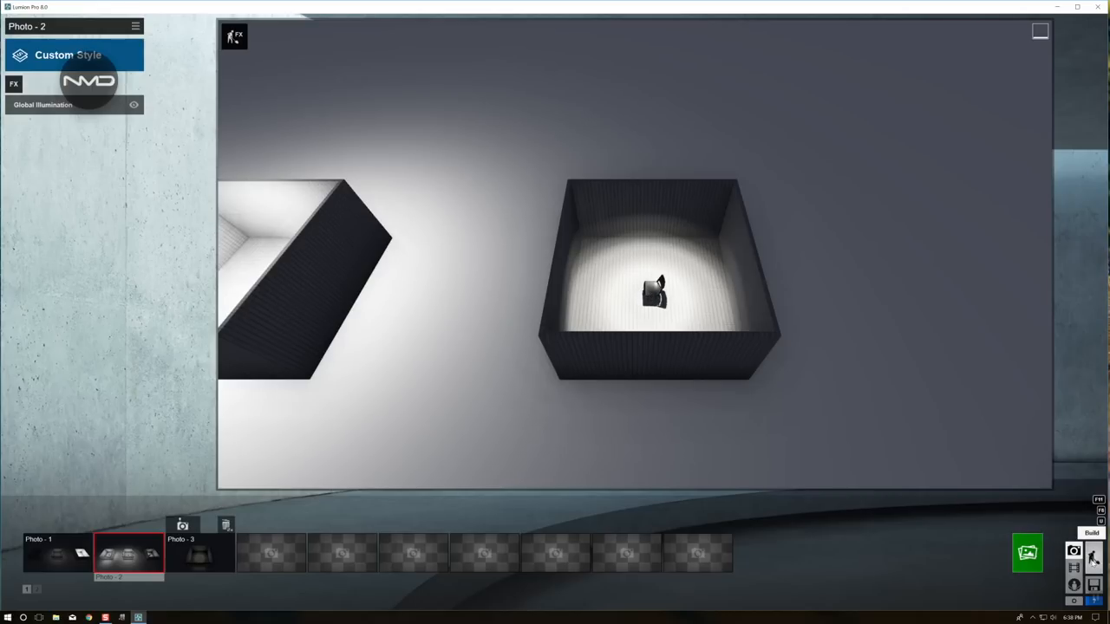
# Step: Return from the Photo 2 preview to scene editing with the spotlight selected
pyautogui.click(199, 553)
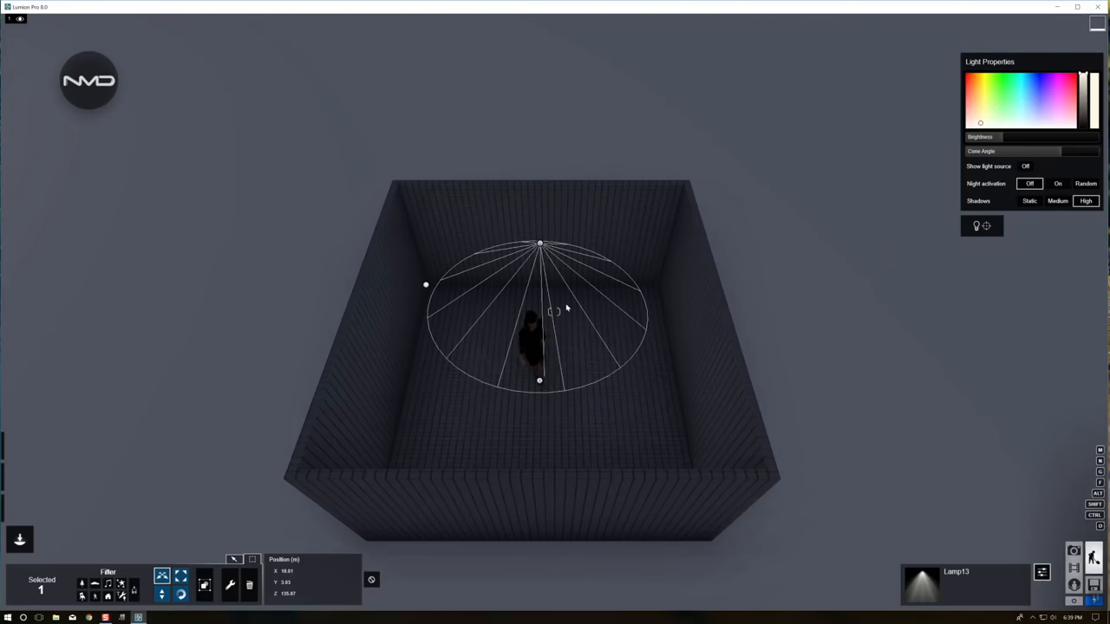
# Step: Raise the spotlight's shadow quality and toggle between static and dynamic shadows to compare the figure's shadow
pyautogui.click(541, 246)
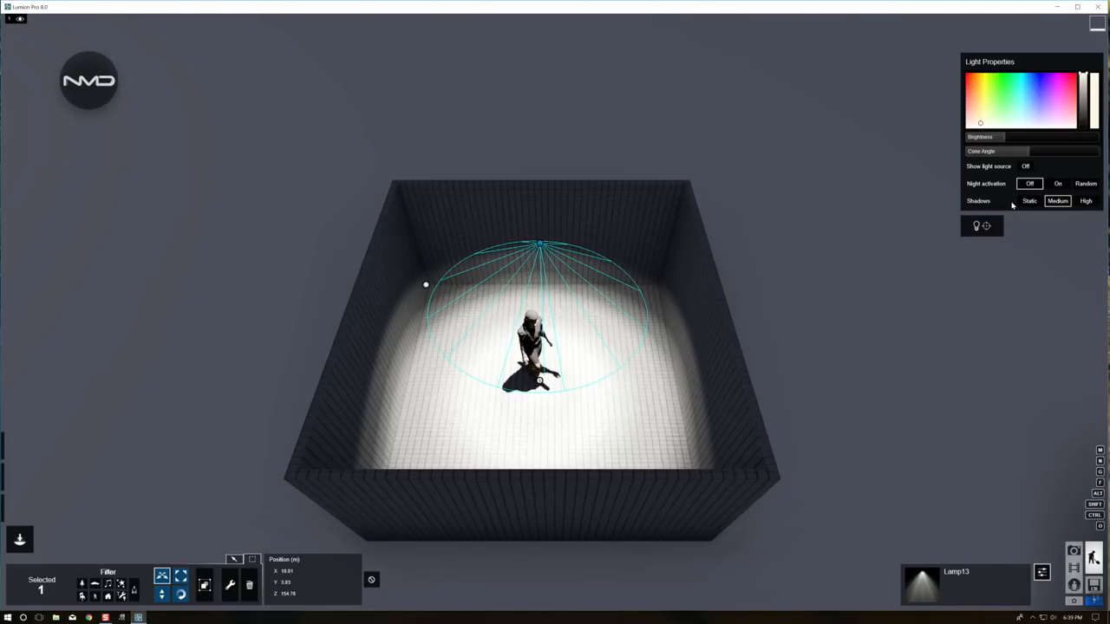
pyautogui.click(1030, 202)
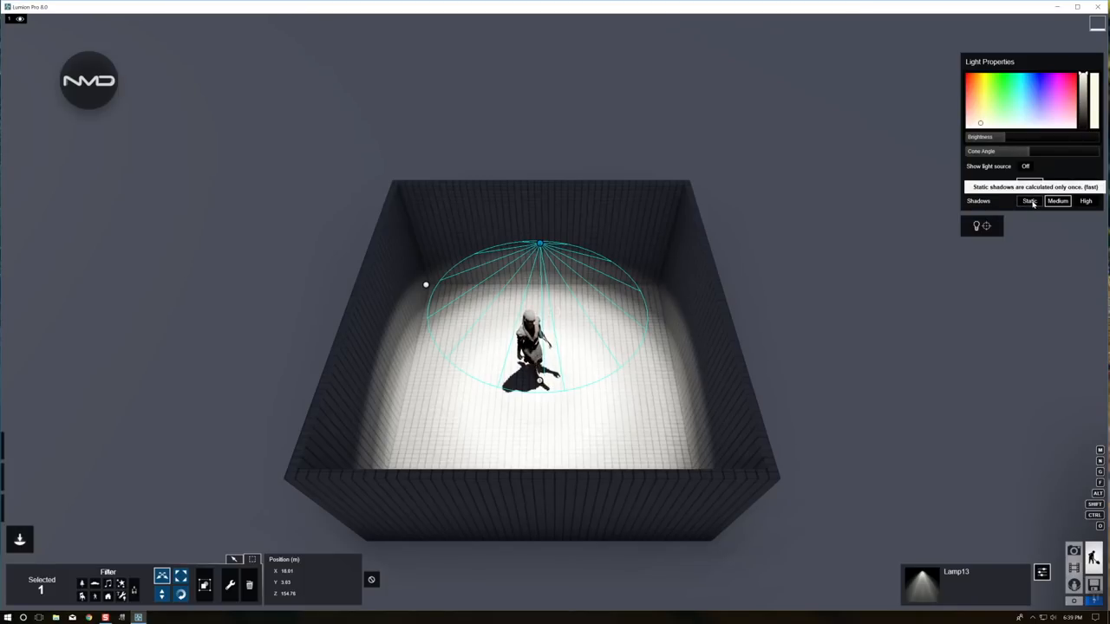
pyautogui.click(1029, 202)
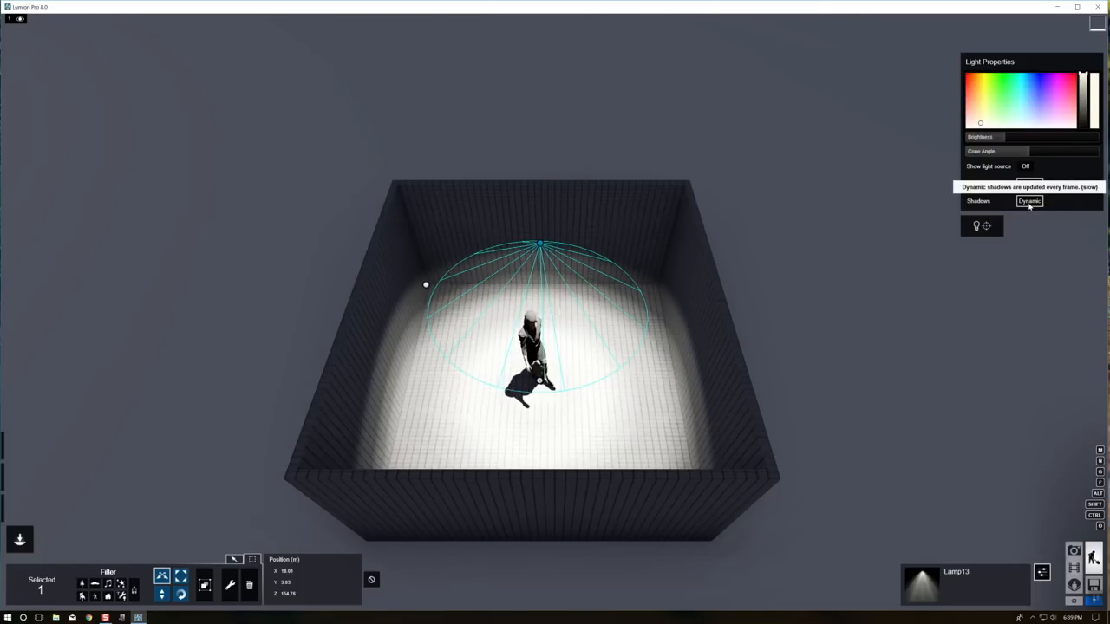
pyautogui.click(1030, 201)
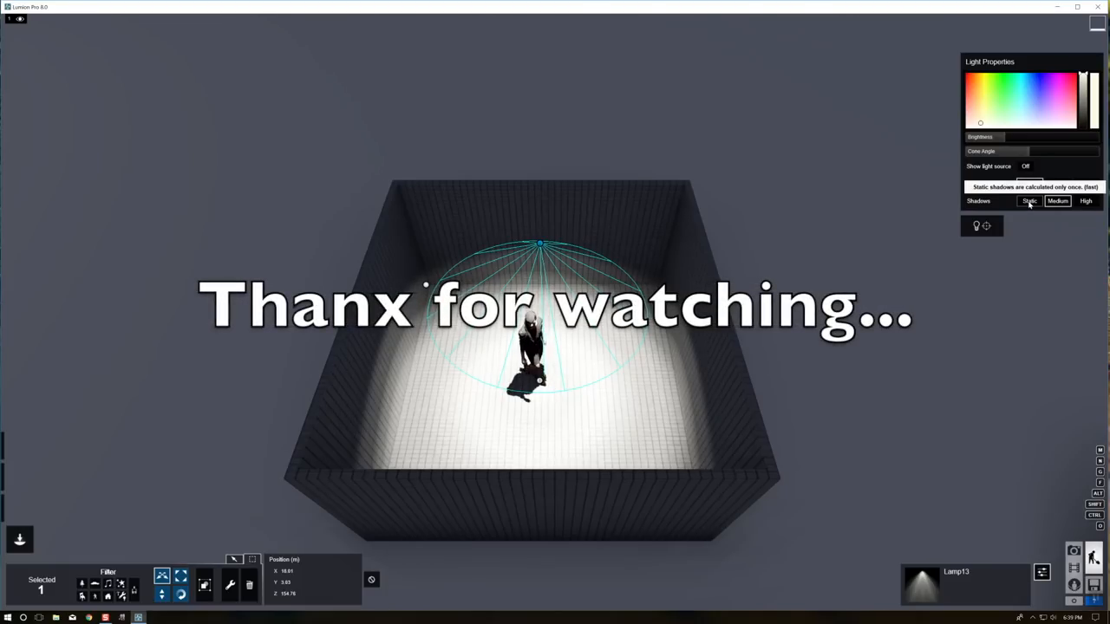
pyautogui.click(1030, 201)
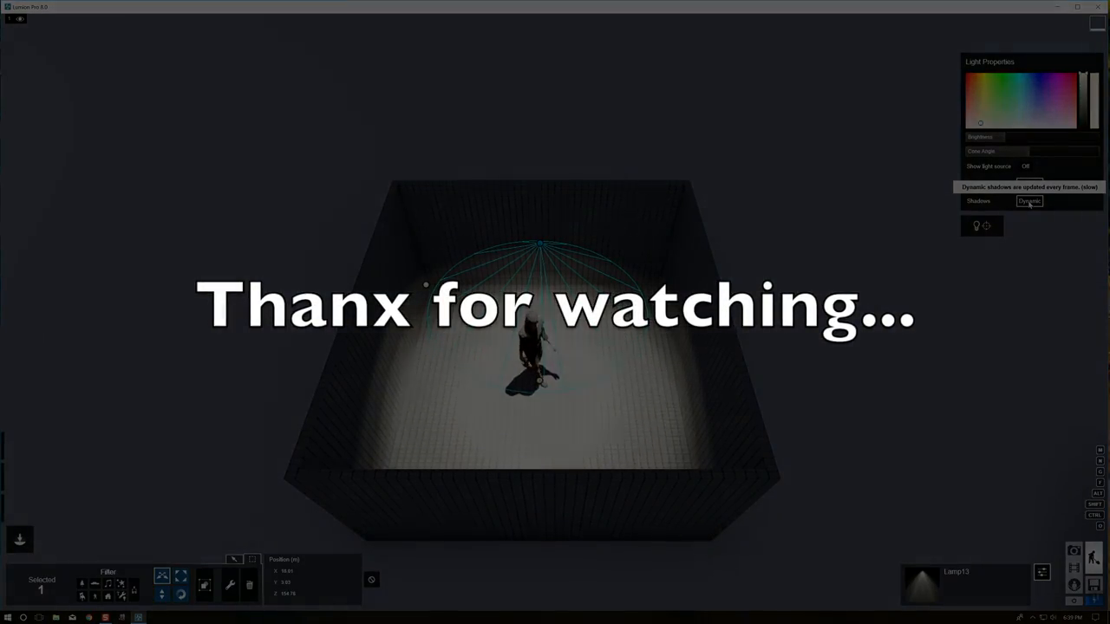